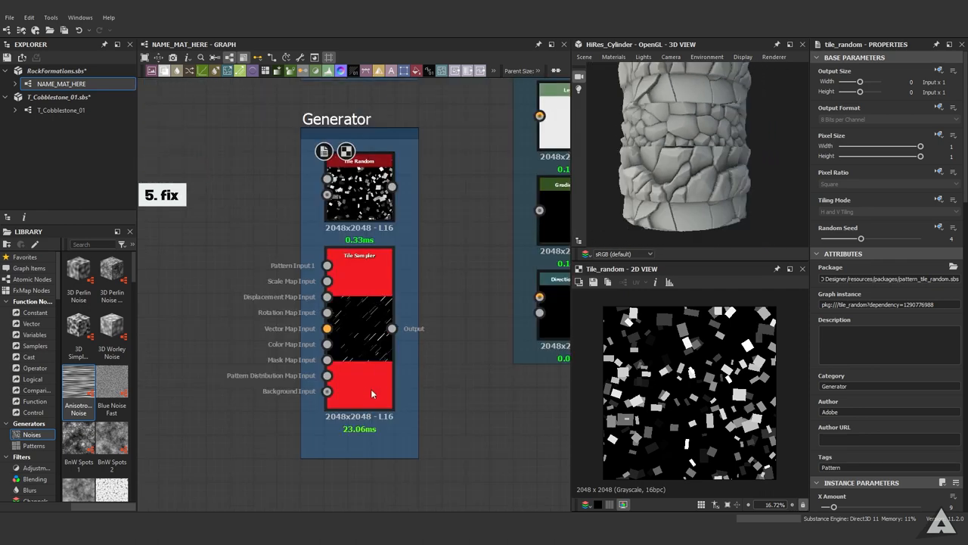
- Raise Size Random X on the Tile Random so the scattered squares vary in width
{"action": "left_click", "coordinate": [537, 269]}
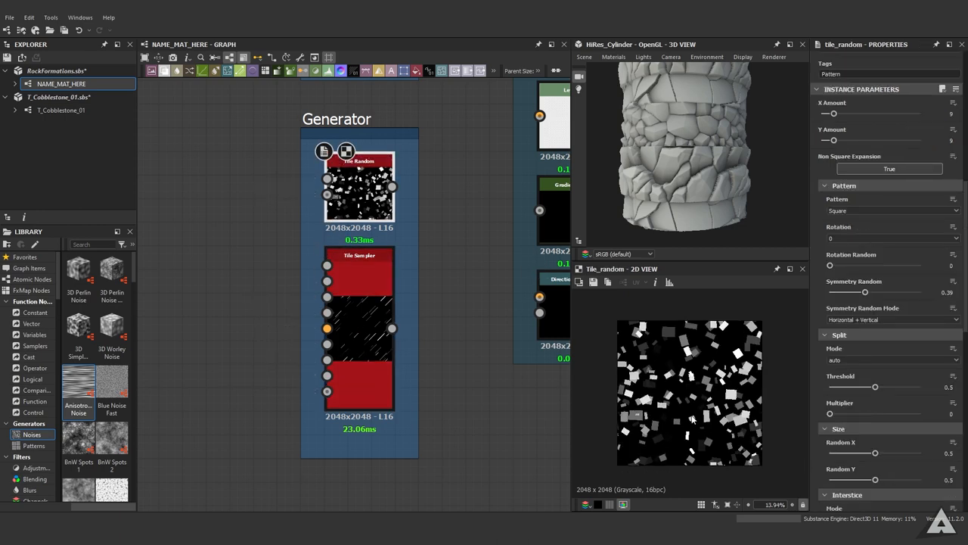
{"action": "scroll", "scroll_direction": "up", "scroll_amount": 3}
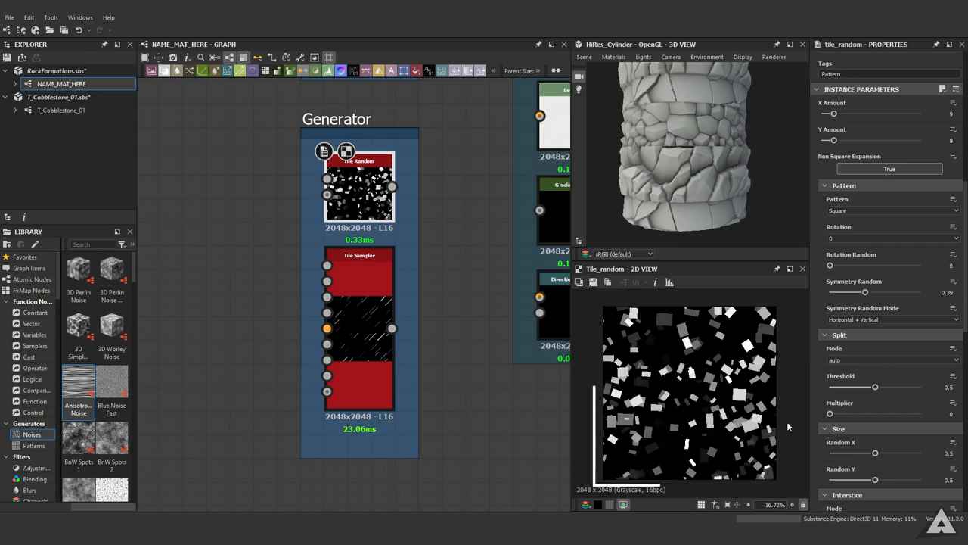
{"action": "left_click", "coordinate": [360, 254]}
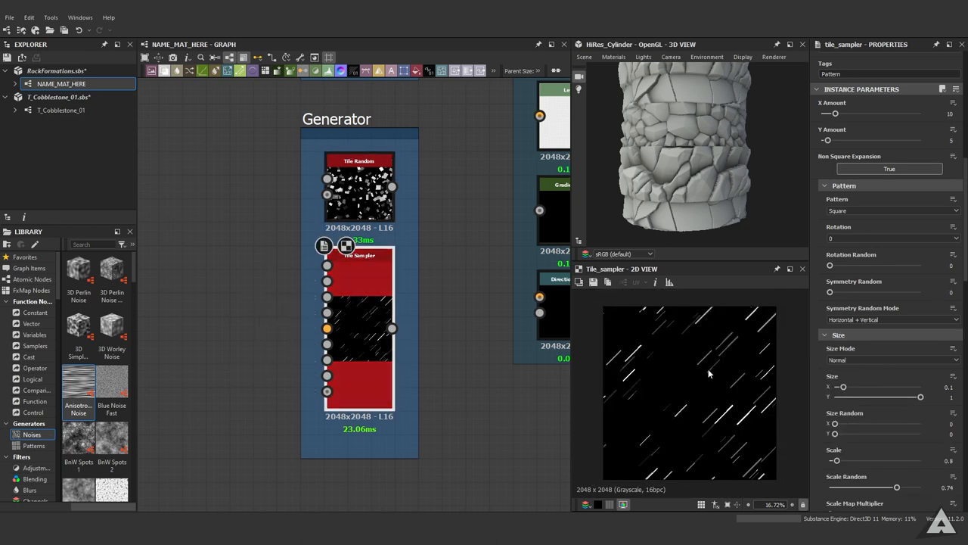
{"action": "left_click", "coordinate": [360, 187]}
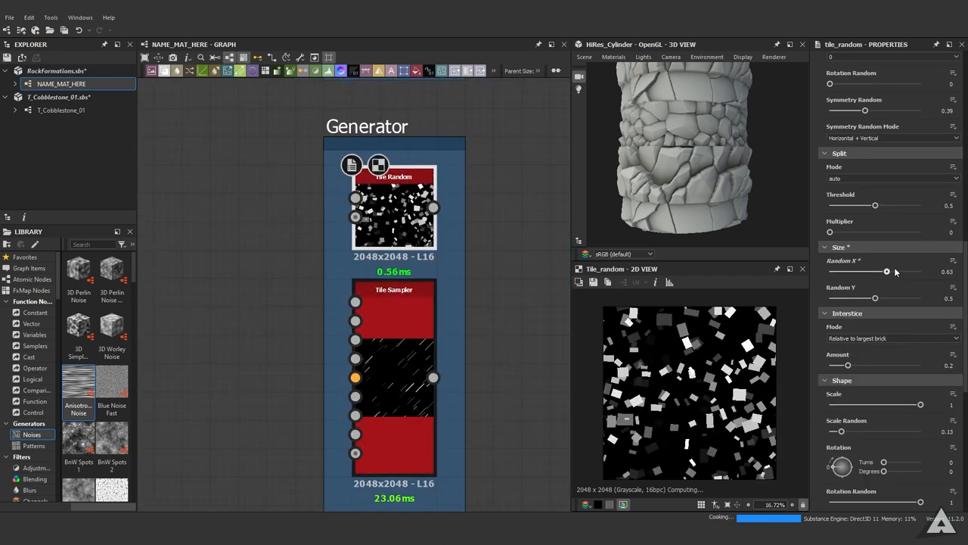
{"action": "left_click_drag", "start_coordinate": [887, 271], "coordinate": [868, 271]}
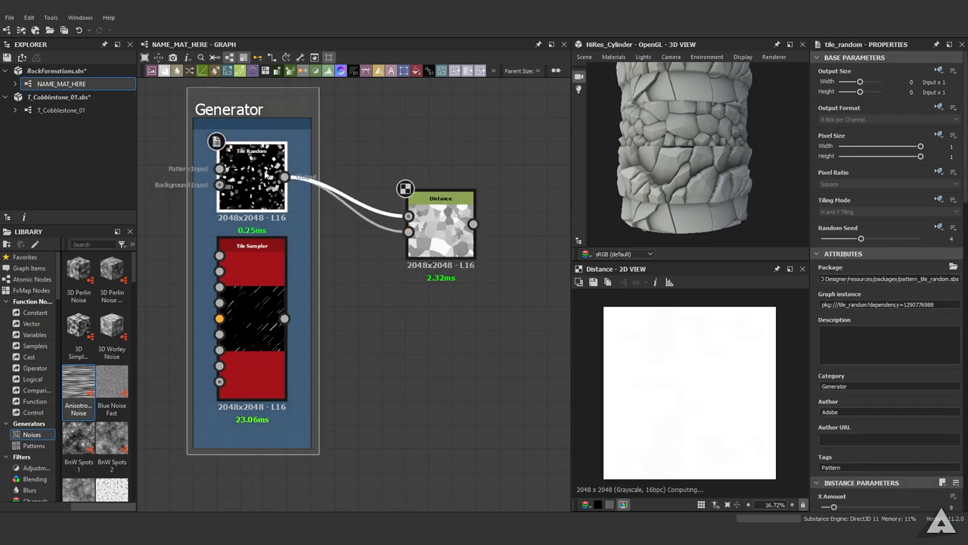
- Set the new Distance node's Maximum Distance to 2500 so the cells fill the image
{"action": "left_click", "coordinate": [441, 224]}
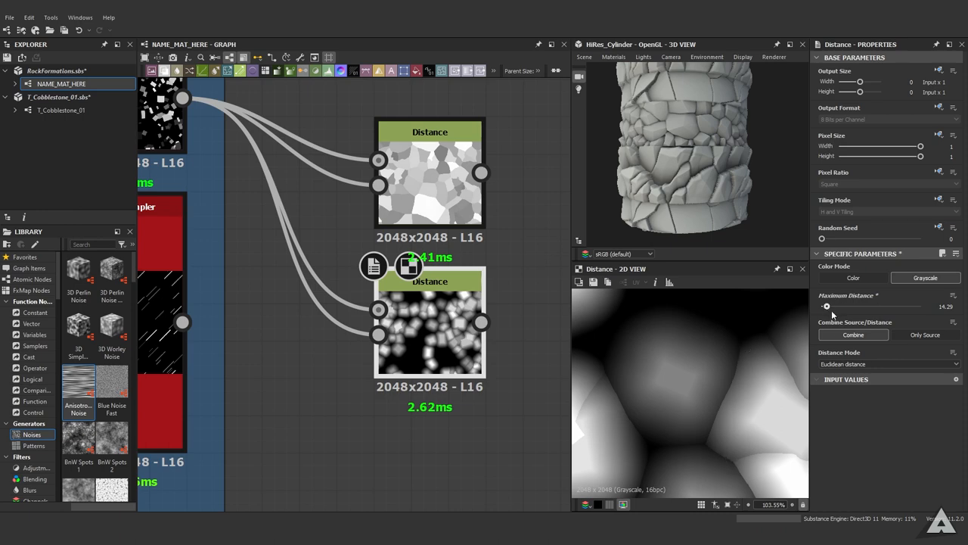
{"action": "left_click_drag", "start_coordinate": [826, 306], "coordinate": [922, 306]}
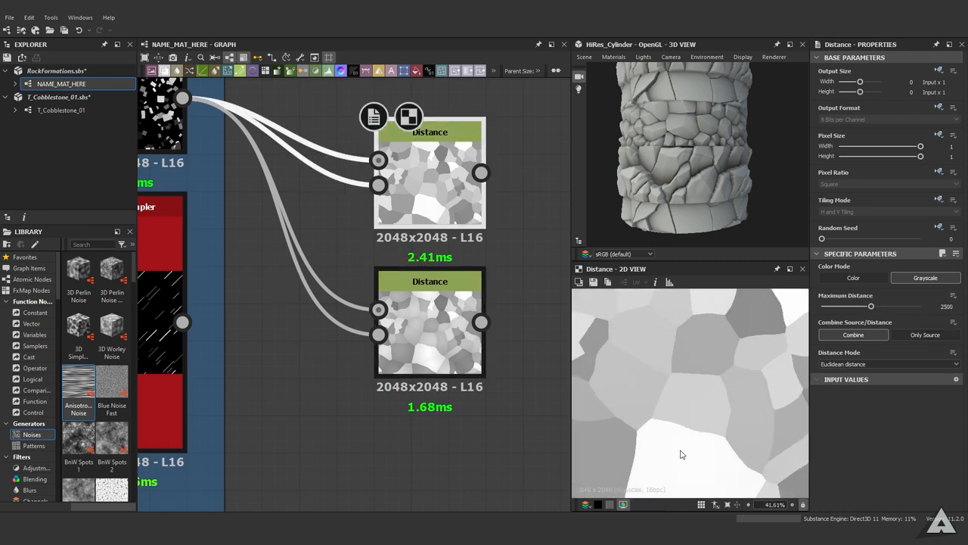
{"action": "scroll", "scroll_direction": "up", "scroll_amount": 3}
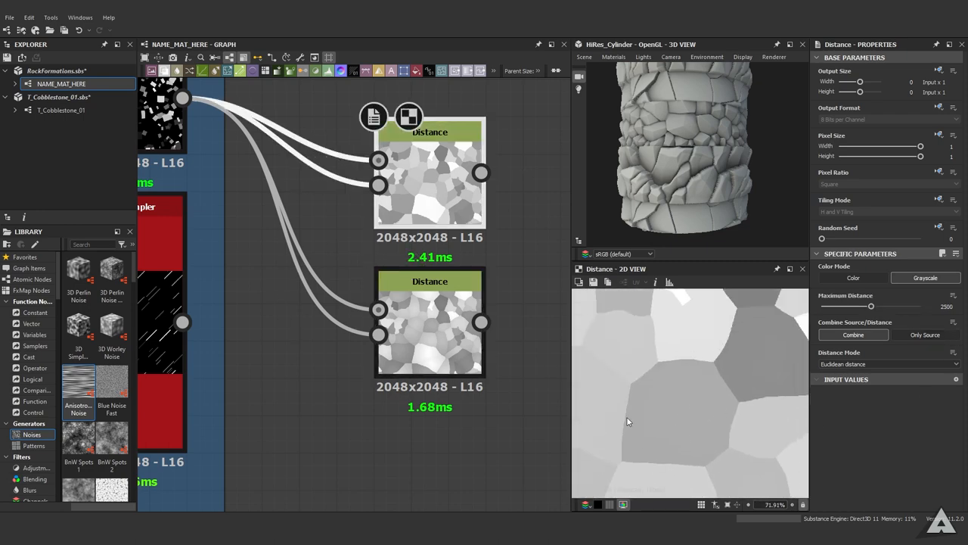
{"action": "scroll", "scroll_direction": "down", "scroll_amount": 3}
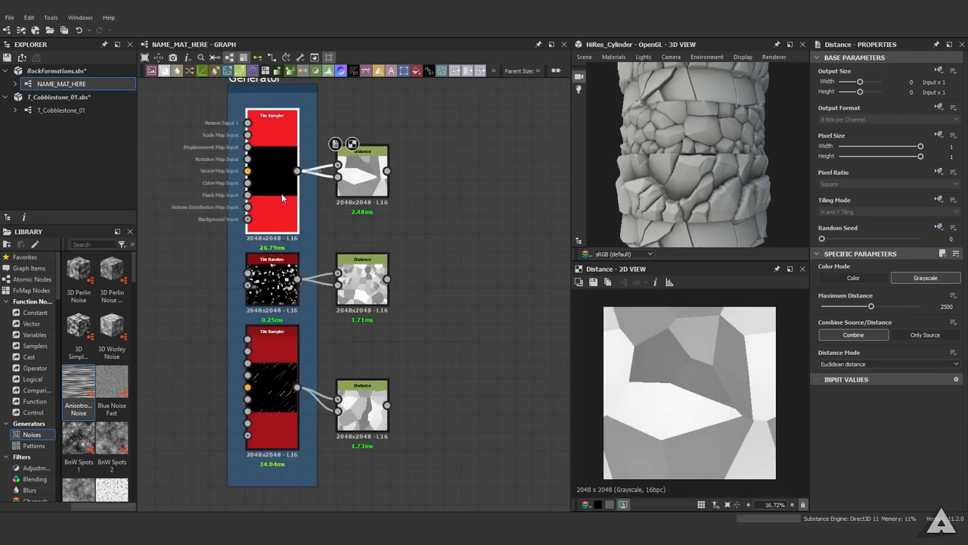
- Check each Distance cell map and add an Edge Detect node after the second one
{"action": "left_click", "coordinate": [273, 278]}
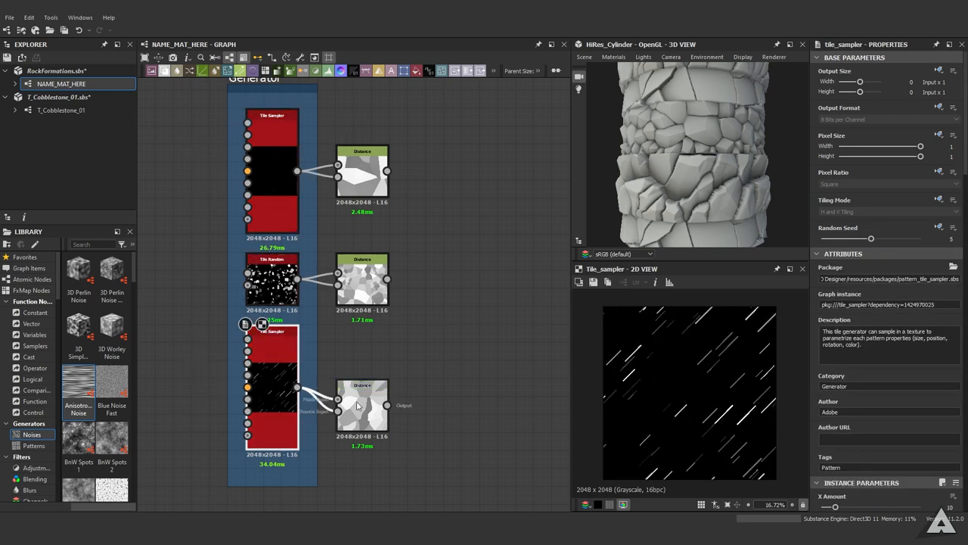
{"action": "left_click", "coordinate": [363, 174]}
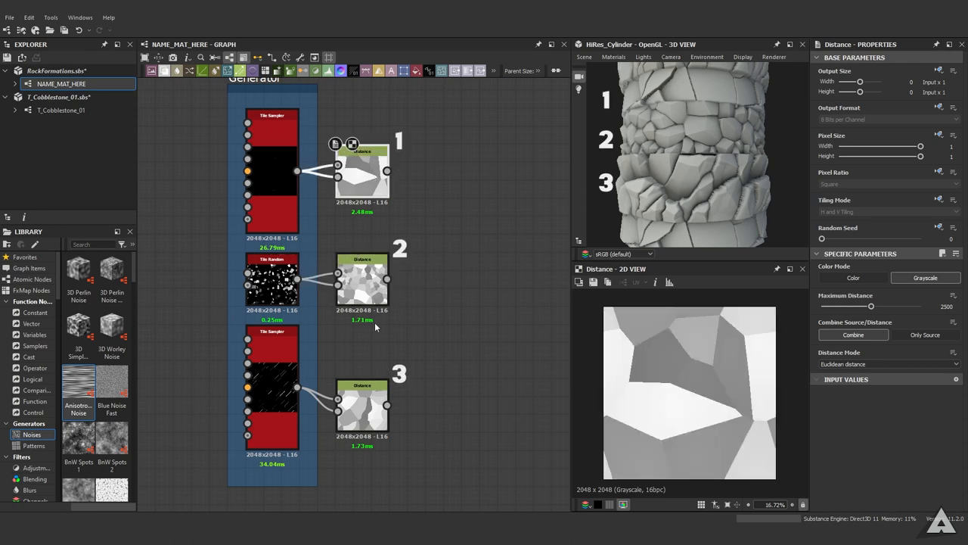
{"action": "left_click", "coordinate": [361, 278]}
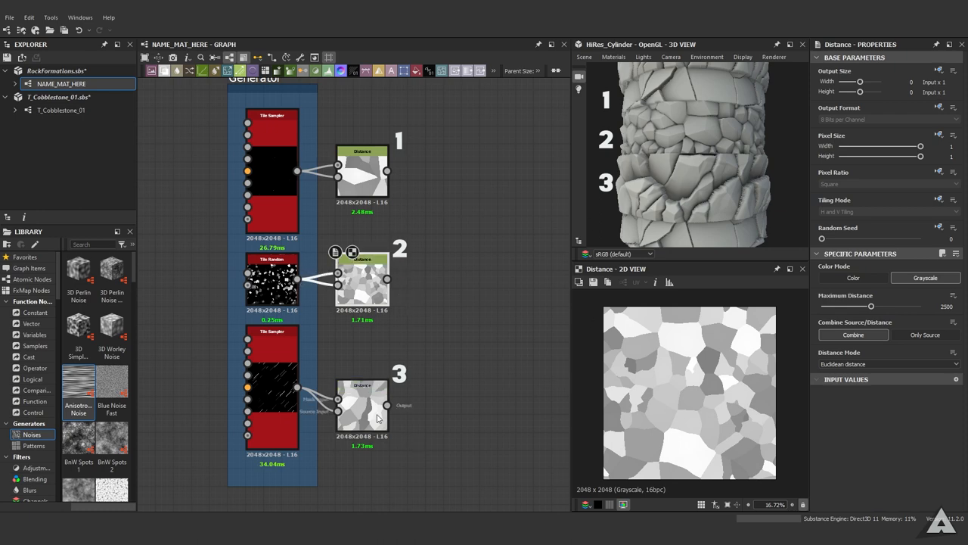
{"action": "left_click", "coordinate": [362, 386]}
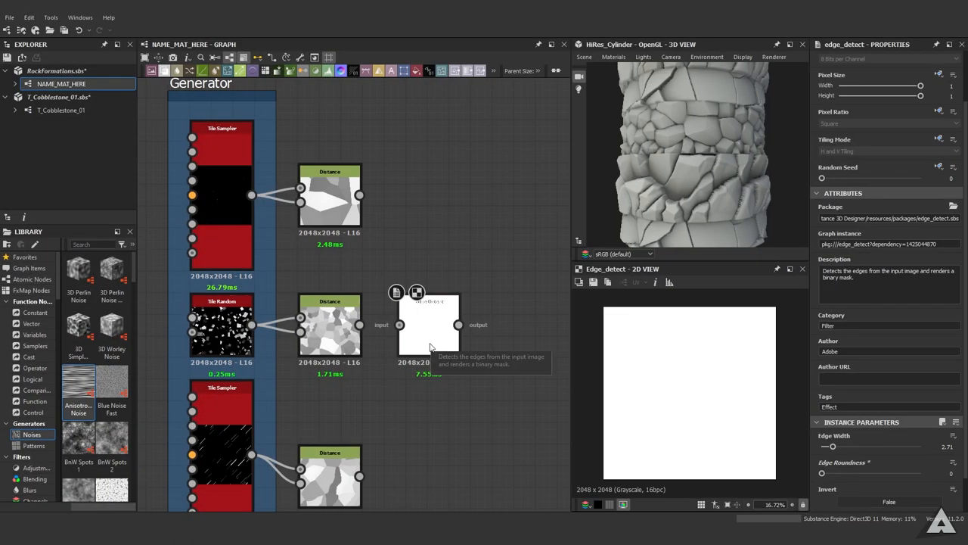
- Feed the first Distance map into Edge Detect and raise Edge Roundness for rounded outlines
{"action": "left_click_drag", "start_coordinate": [430, 325], "coordinate": [416, 189]}
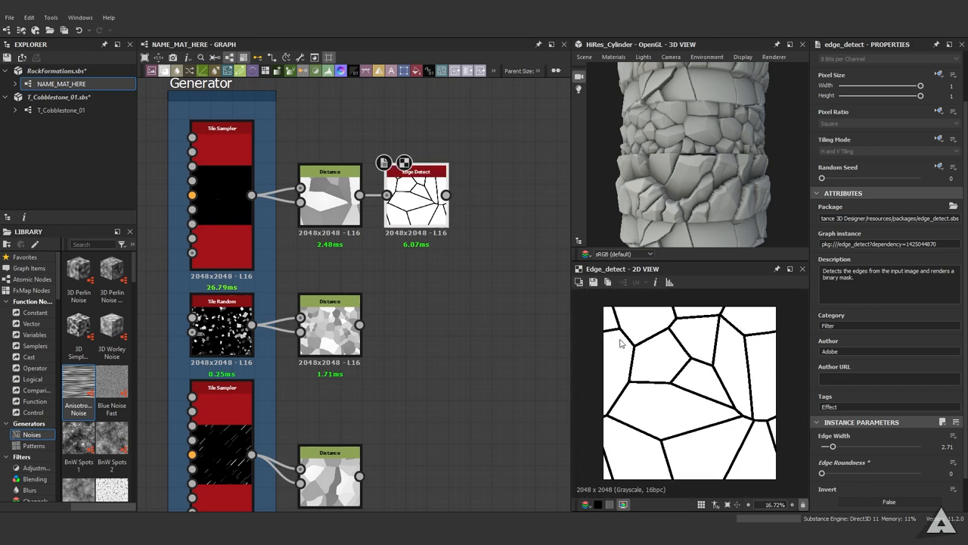
{"action": "left_click", "coordinate": [330, 194]}
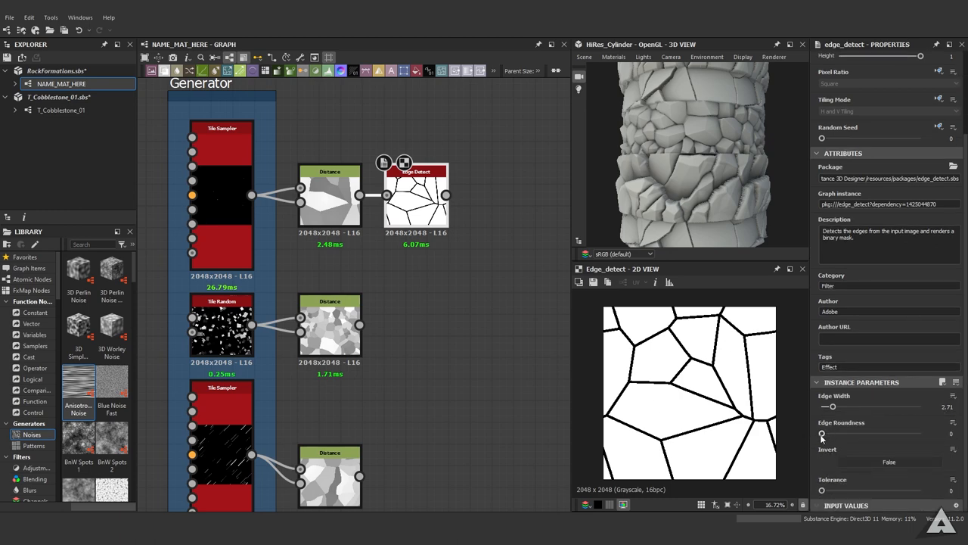
{"action": "left_click_drag", "start_coordinate": [832, 406], "coordinate": [857, 406]}
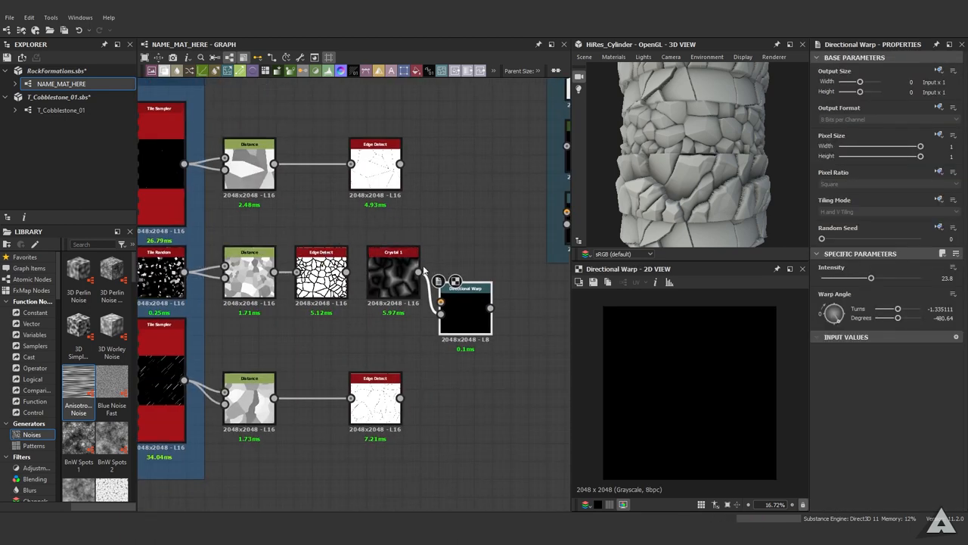
- Insert a Directional Warp between the top Distance and Edge Detect and preview it with Crystal 1
{"action": "left_click", "coordinate": [248, 165]}
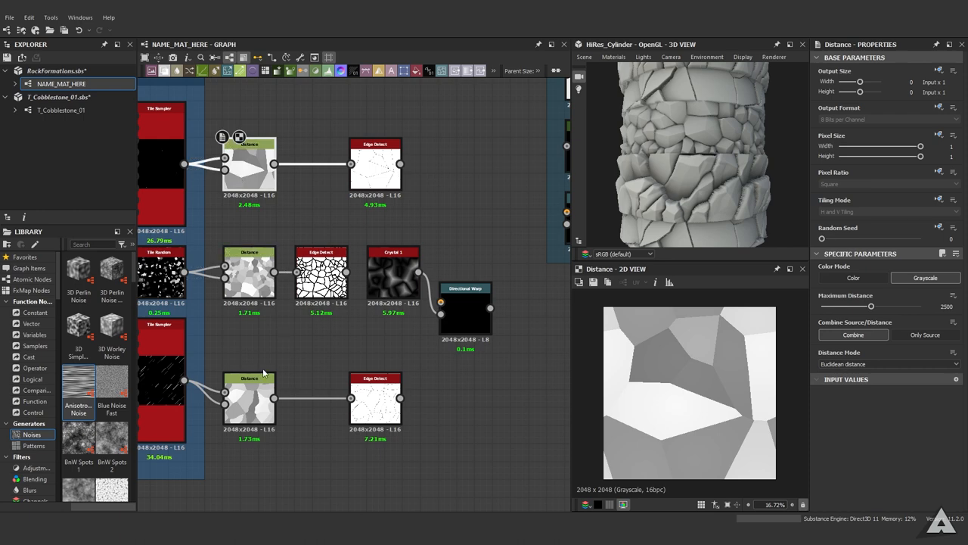
{"action": "left_click", "coordinate": [376, 163]}
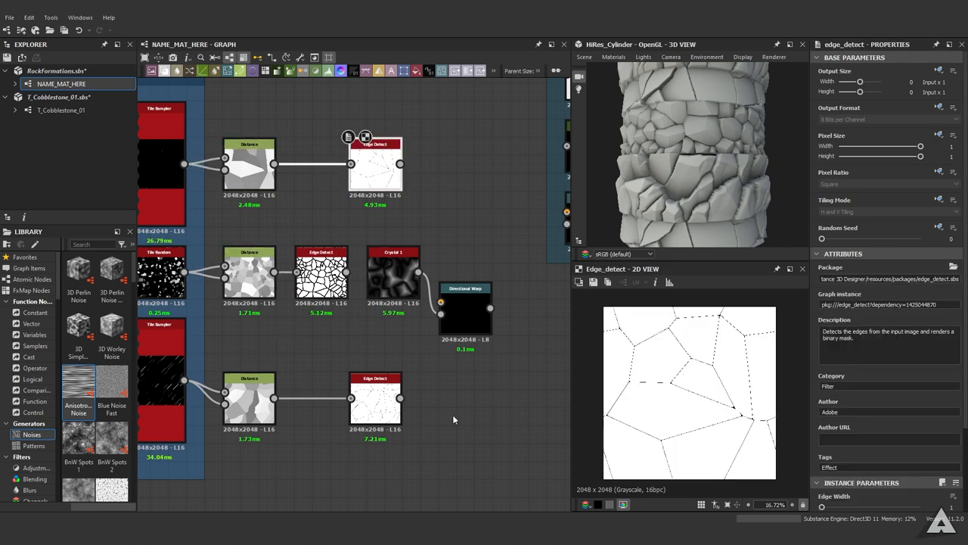
{"action": "mouse_move", "coordinate": [409, 419]}
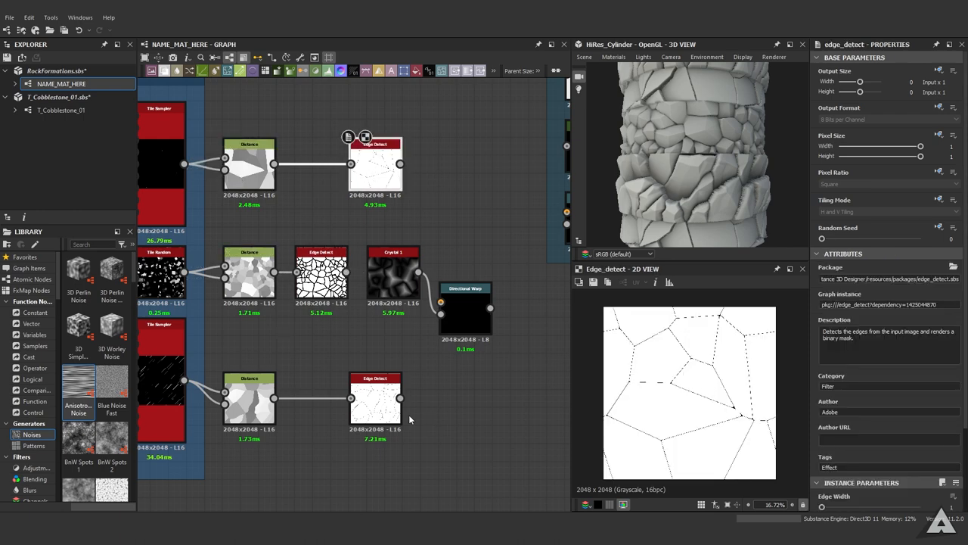
{"action": "left_click", "coordinate": [466, 306]}
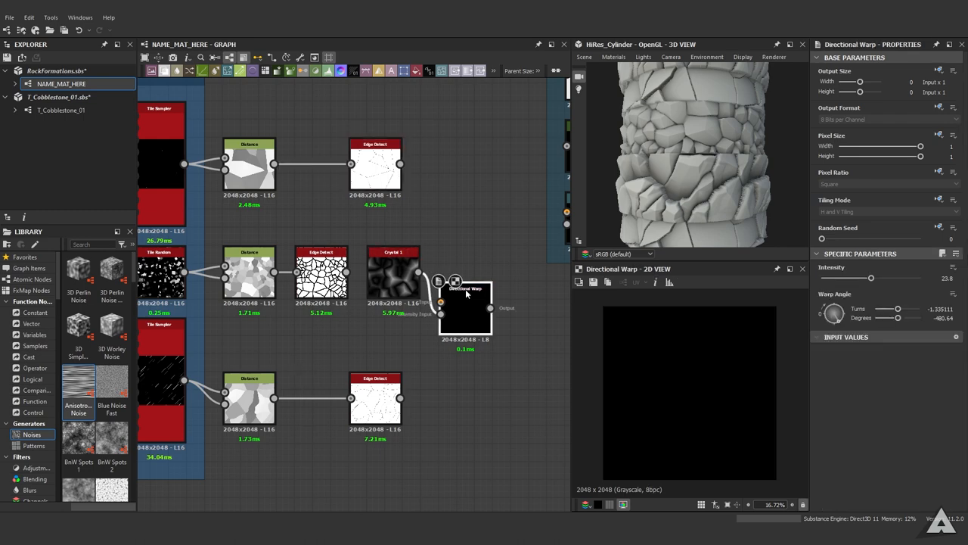
{"action": "left_click", "coordinate": [393, 272]}
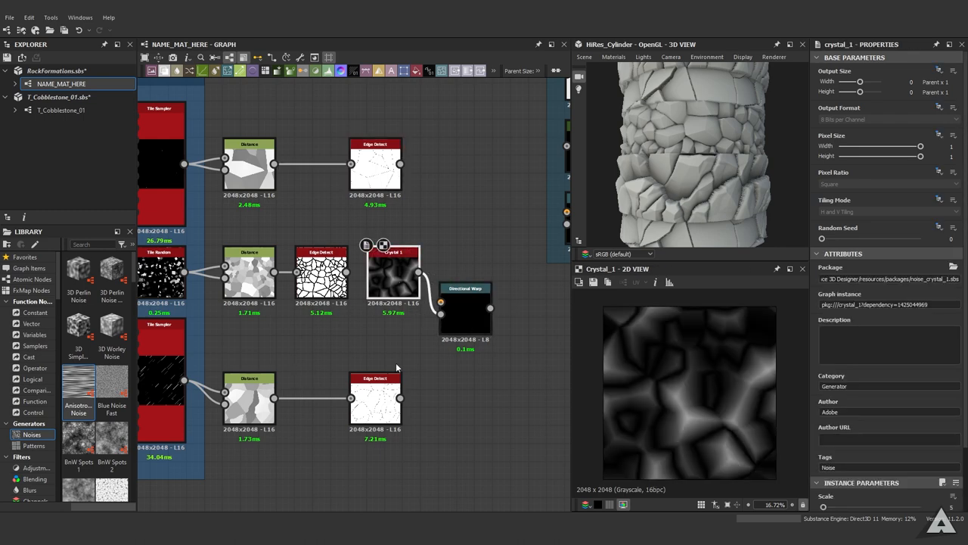
{"action": "scroll", "scroll_direction": "up", "scroll_amount": 3}
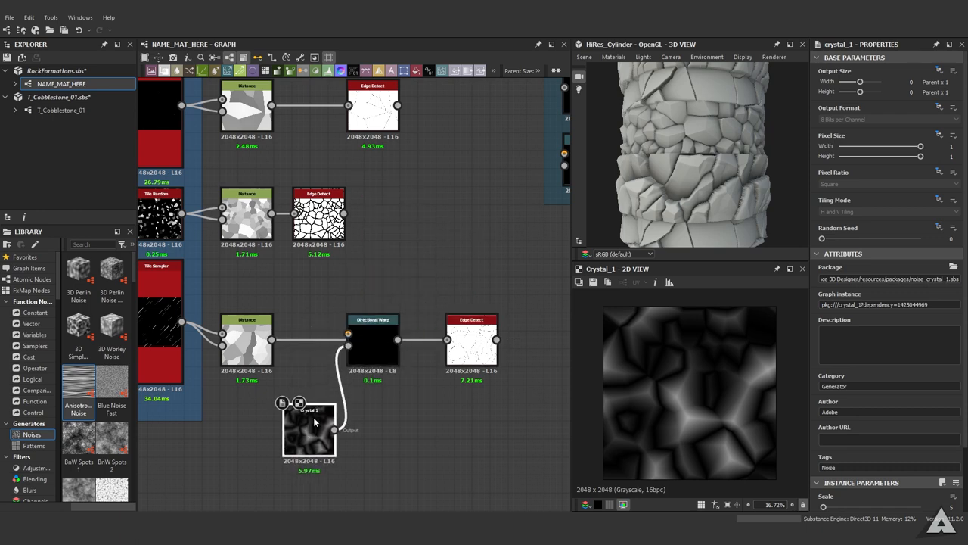
{"action": "left_click", "coordinate": [373, 321]}
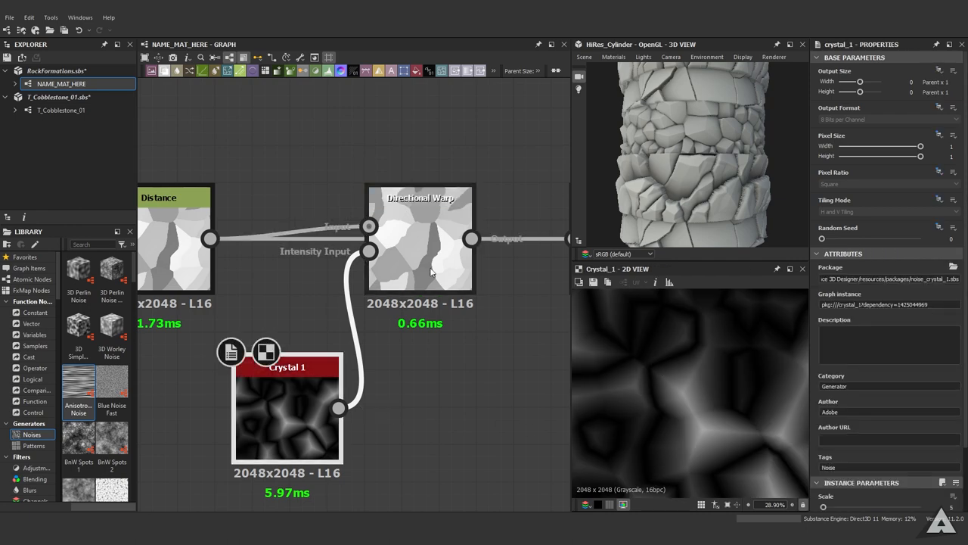
- Drive the warp intensity with Crystal 1 noise and reposition the Crystal node in the graph
{"action": "left_click", "coordinate": [421, 239]}
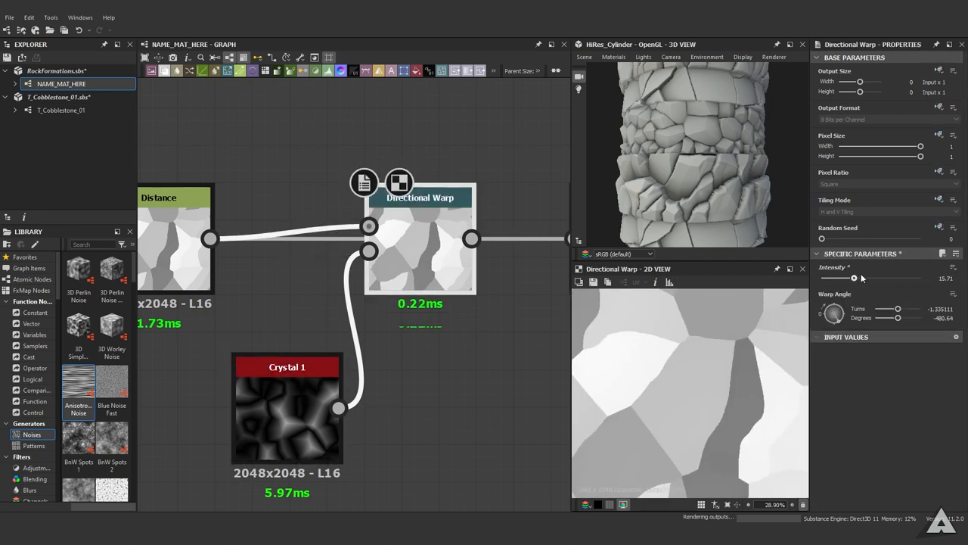
{"action": "left_click_drag", "start_coordinate": [854, 279], "coordinate": [890, 279]}
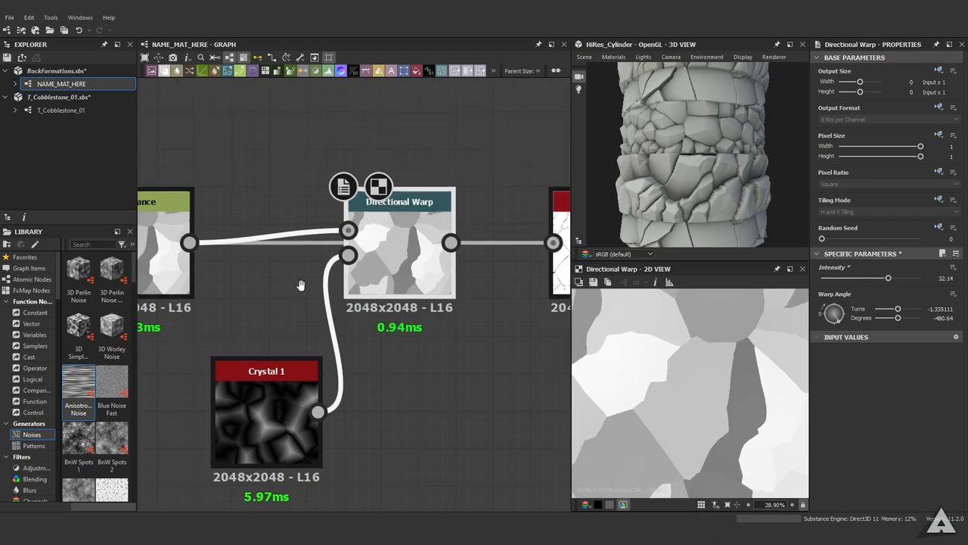
{"action": "left_click", "coordinate": [523, 248]}
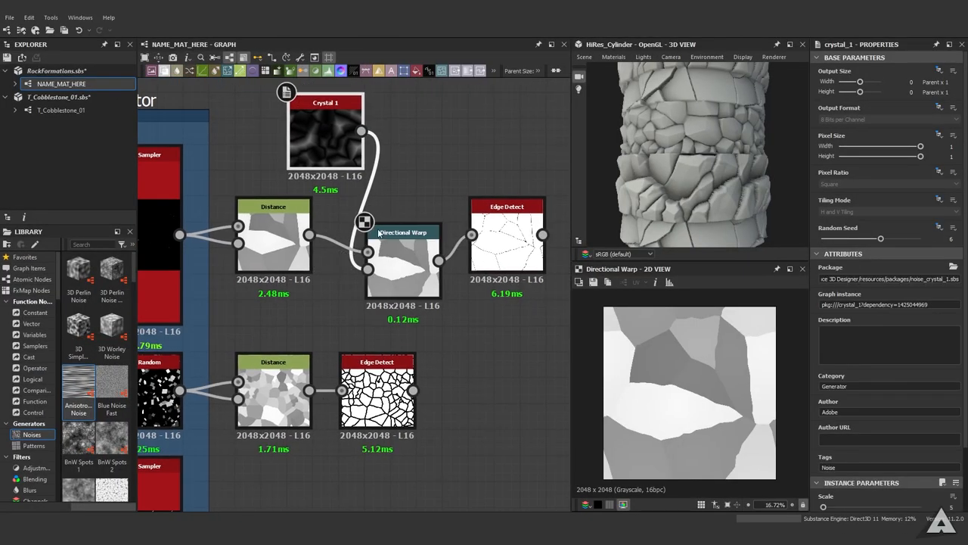
{"action": "left_click_drag", "start_coordinate": [326, 133], "coordinate": [341, 270]}
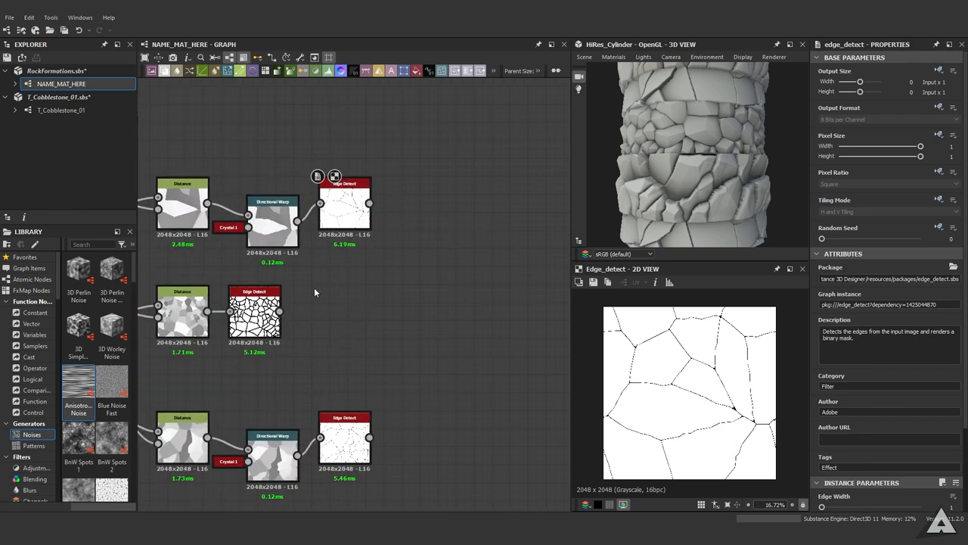
- Add Flood Fill after each Edge Detect via 'flood' search, then a Flood Fill to Gradient node
{"action": "type", "text": "flood"}
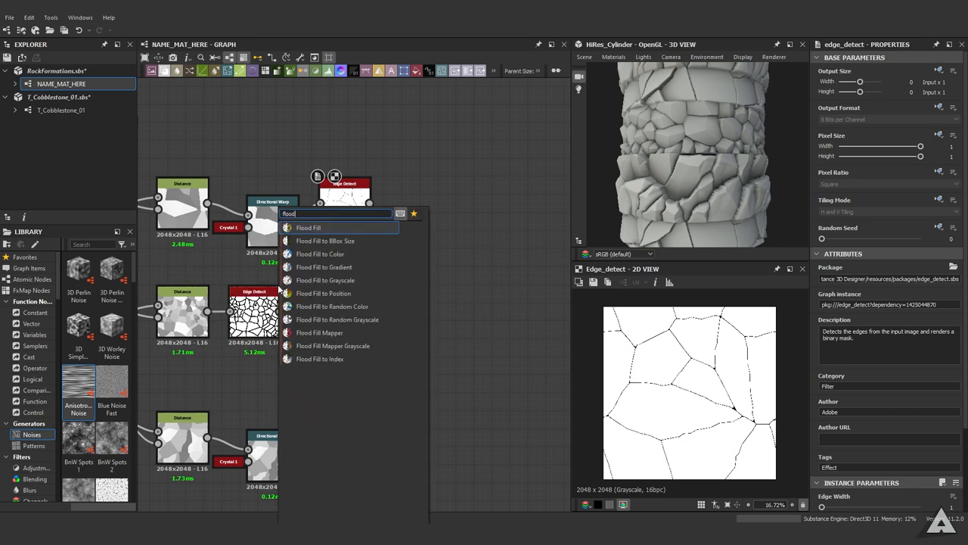
{"action": "left_click", "coordinate": [308, 227]}
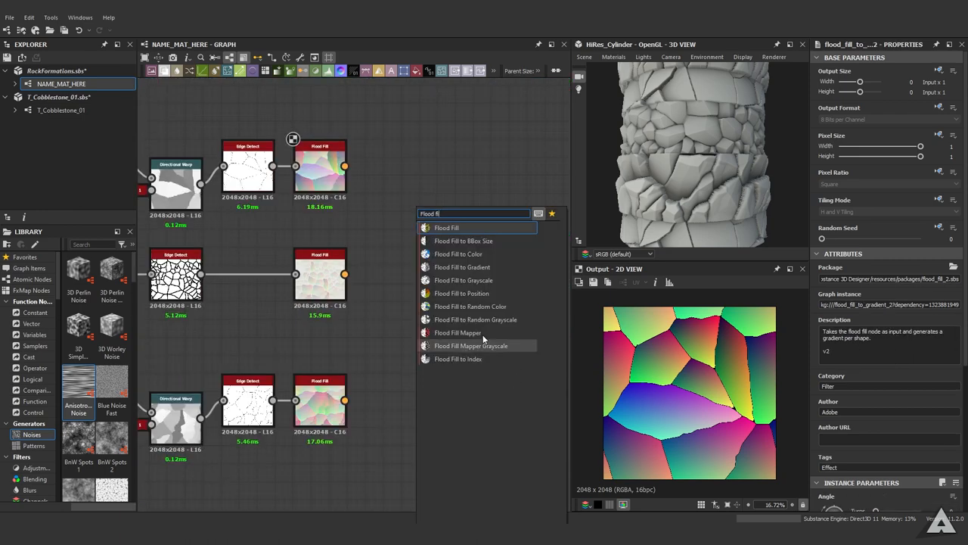
{"action": "mouse_move", "coordinate": [509, 267]}
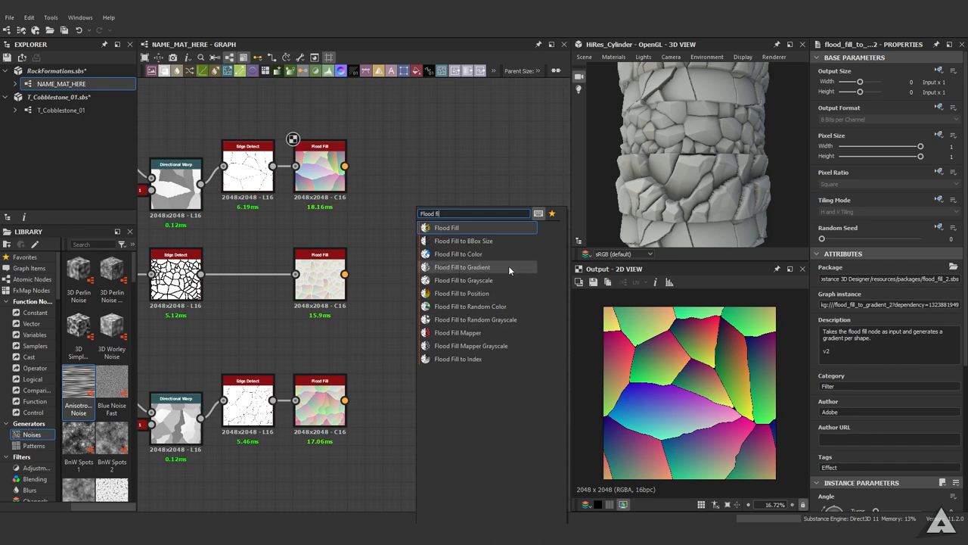
{"action": "mouse_move", "coordinate": [475, 319]}
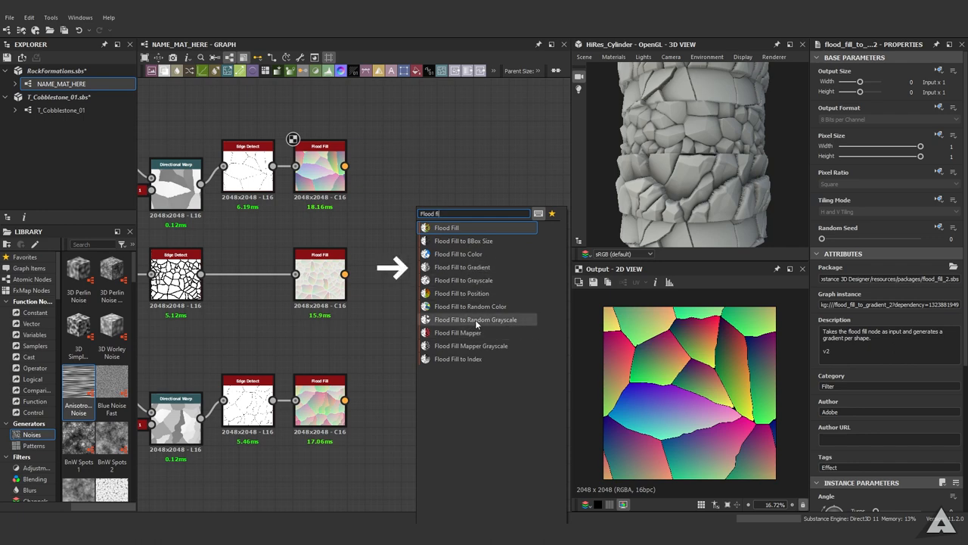
{"action": "left_click", "coordinate": [463, 266]}
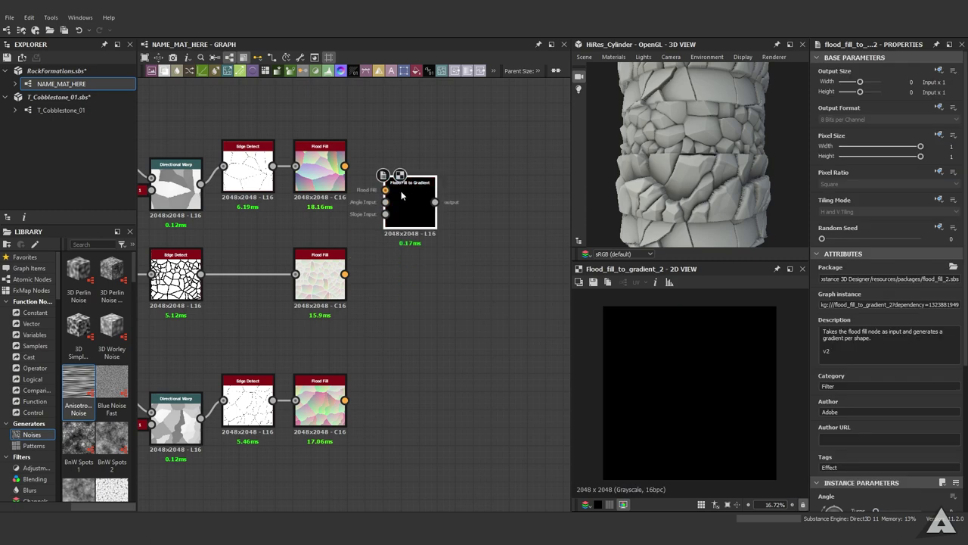
- Connect the top Flood Fill into gradient variations and merge them with Darken Blend nodes
{"action": "left_click_drag", "start_coordinate": [410, 210], "coordinate": [390, 164]}
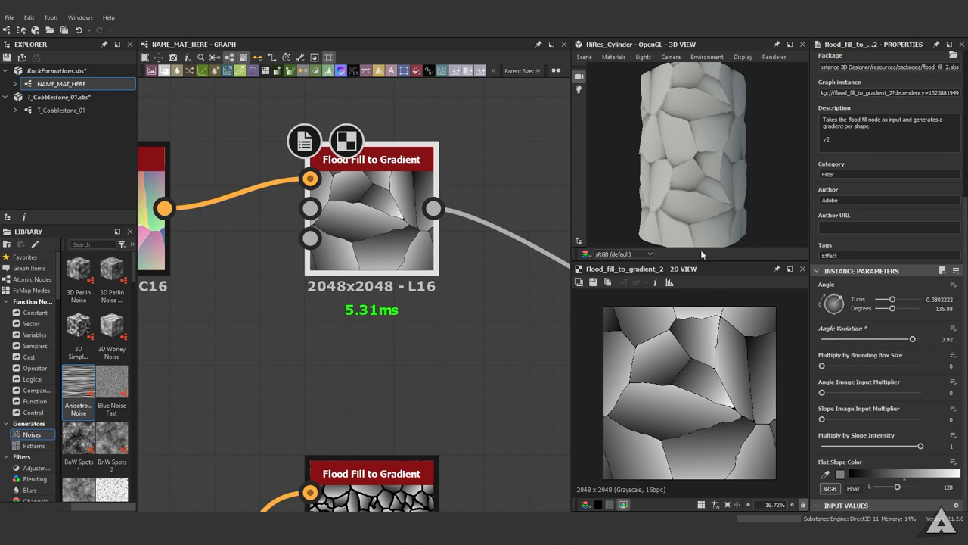
{"action": "left_click_drag", "start_coordinate": [896, 339], "coordinate": [824, 339]}
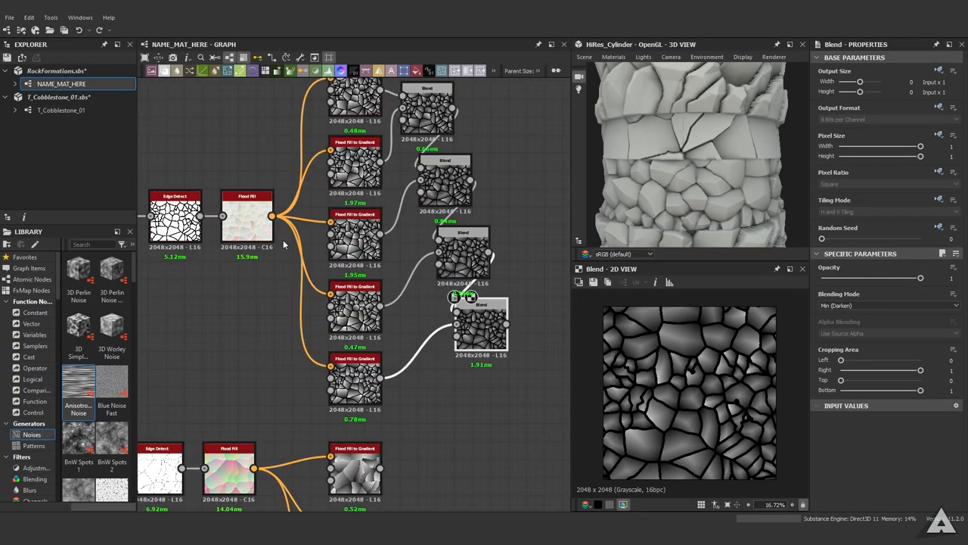
{"action": "scroll", "scroll_direction": "up", "scroll_amount": 3}
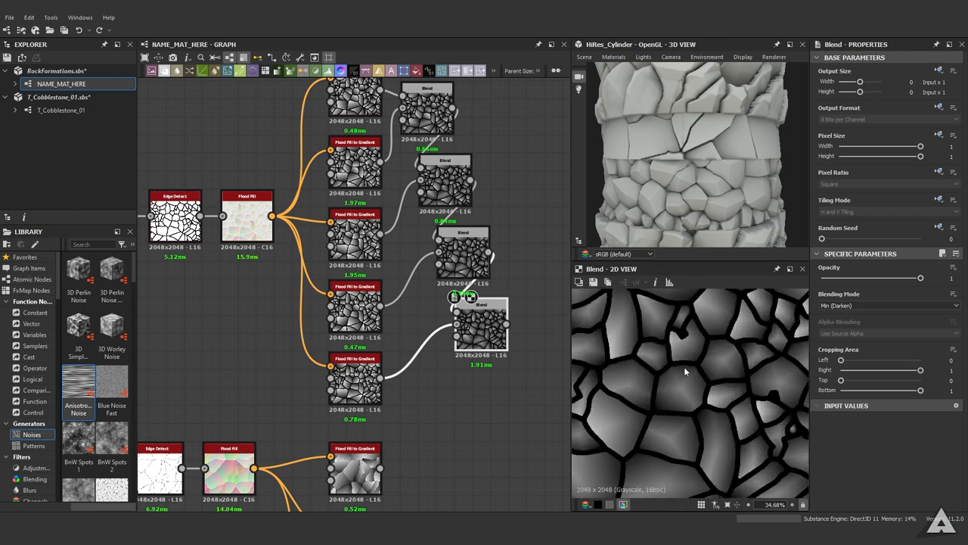
{"action": "mouse_move", "coordinate": [415, 299]}
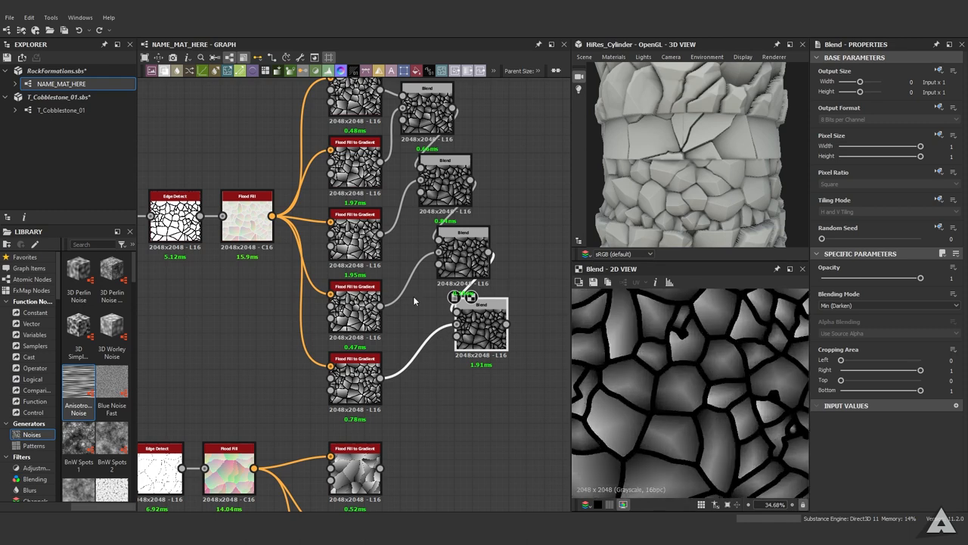
{"action": "scroll", "scroll_direction": "down", "scroll_amount": 3}
{"action": "type", "text": "leve"}
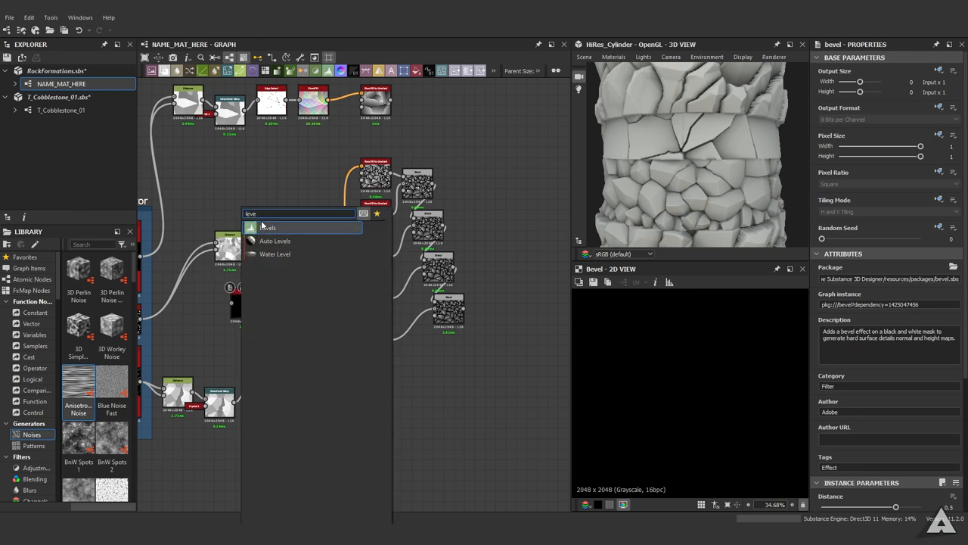
- Add a Bevel after Edge Detect with Distance lowered to about 0.02
{"action": "left_click", "coordinate": [269, 227]}
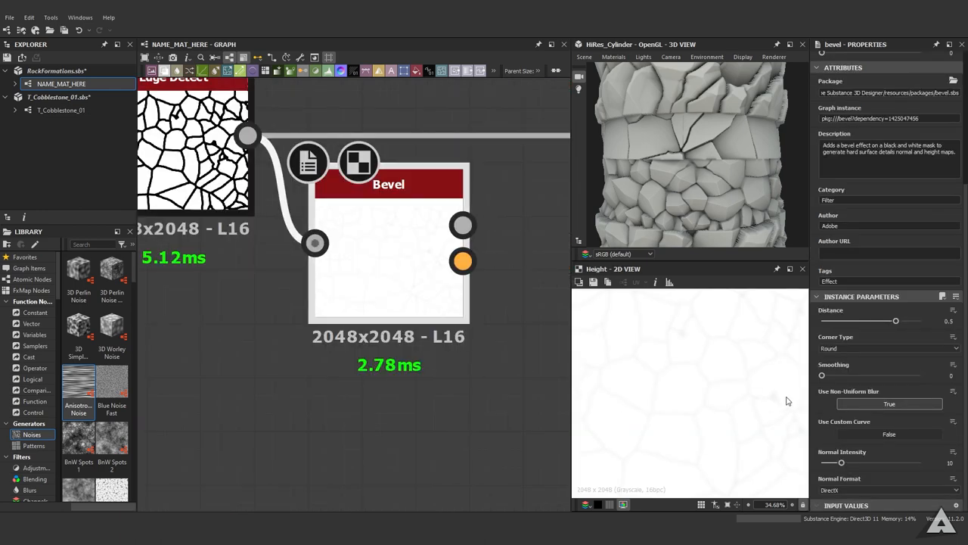
{"action": "left_click_drag", "start_coordinate": [896, 321], "coordinate": [889, 320]}
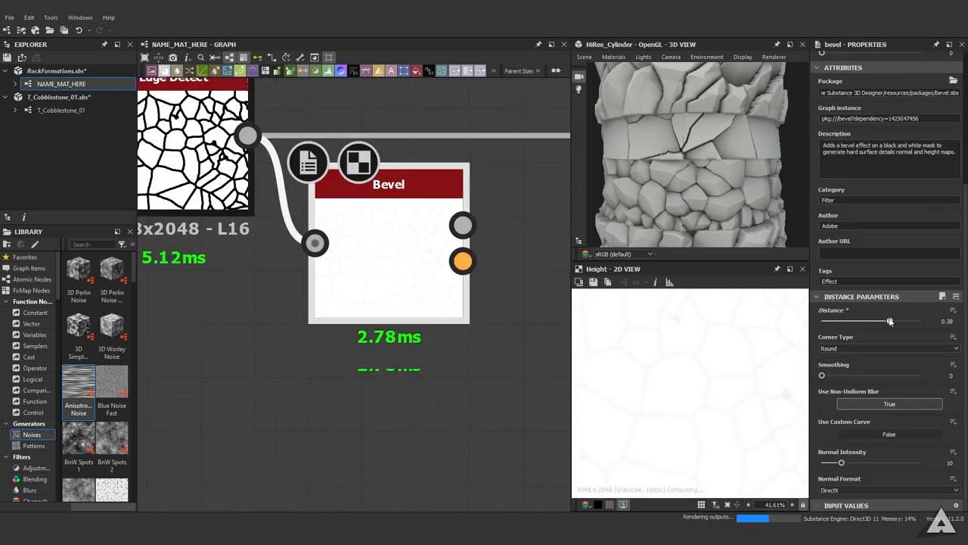
{"action": "left_click_drag", "start_coordinate": [889, 321], "coordinate": [871, 321]}
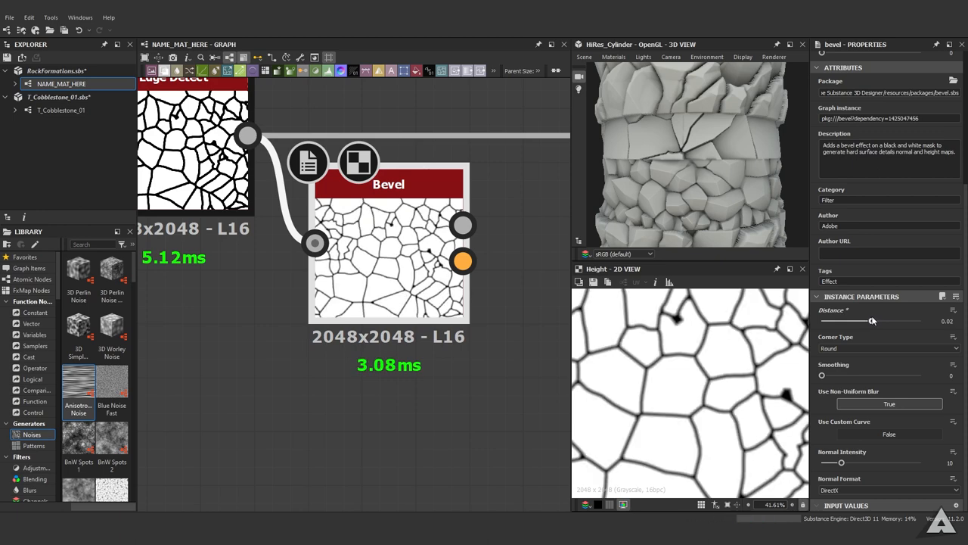
{"action": "left_click_drag", "start_coordinate": [874, 321], "coordinate": [871, 321]}
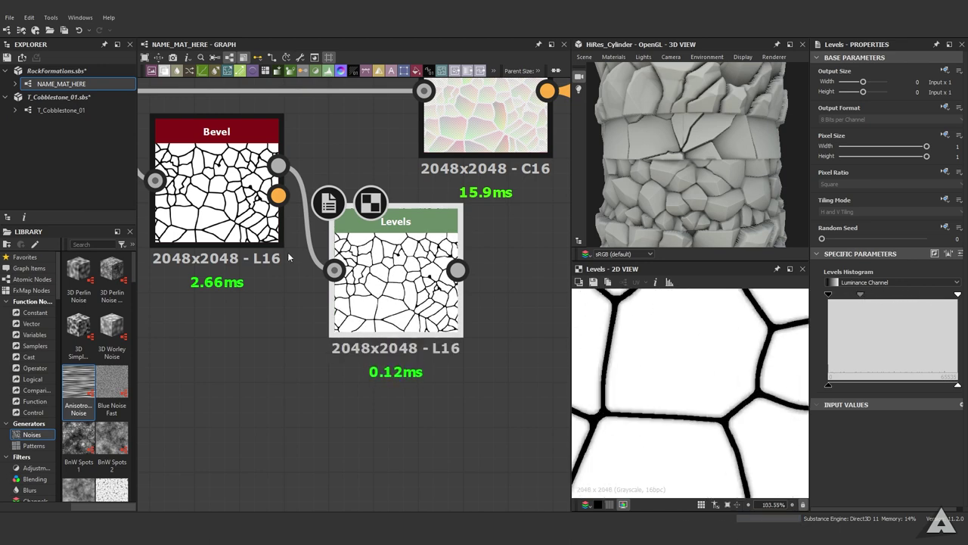
- Raise the Bevel Smoothing to about 1.38 for soft, rounded stone edges
{"action": "left_click", "coordinate": [217, 132]}
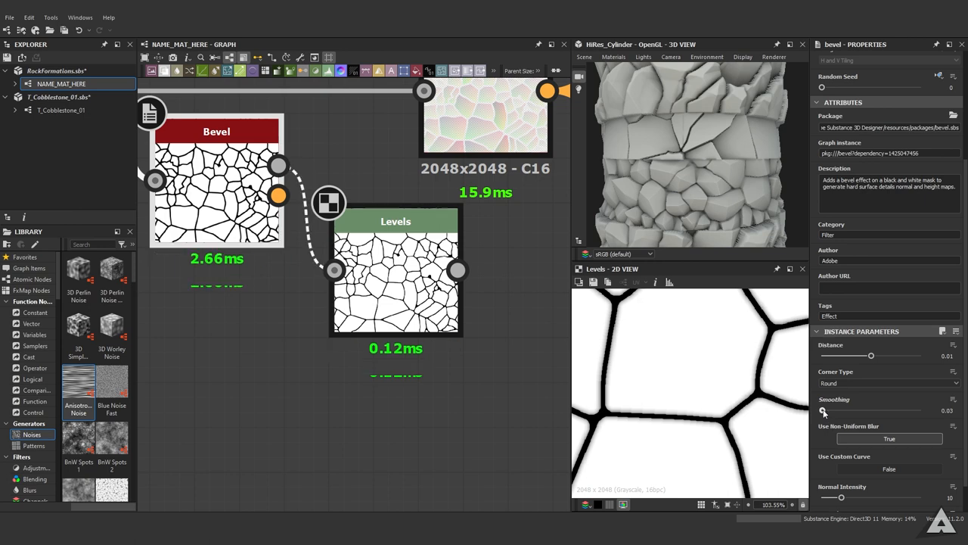
{"action": "left_click_drag", "start_coordinate": [823, 409], "coordinate": [844, 409]}
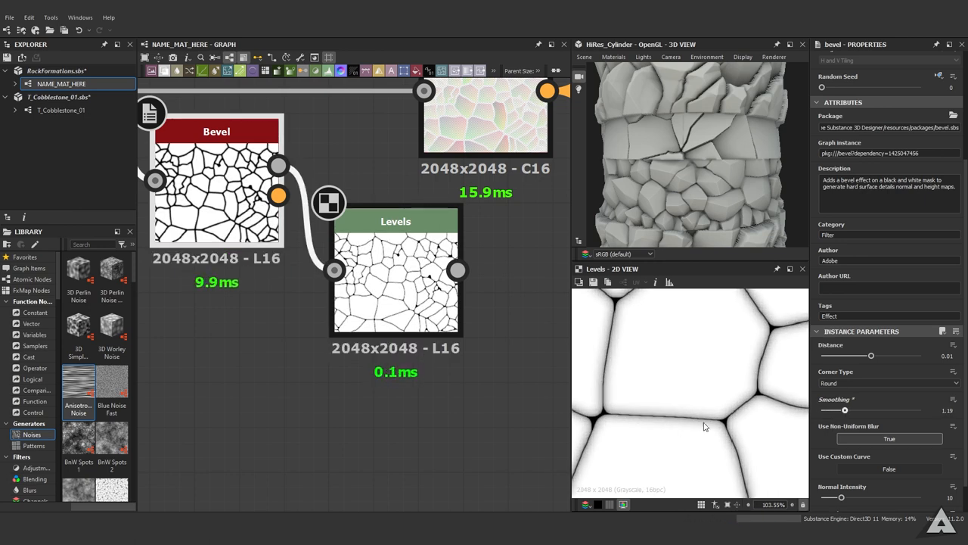
{"action": "scroll", "scroll_direction": "up", "scroll_amount": 3}
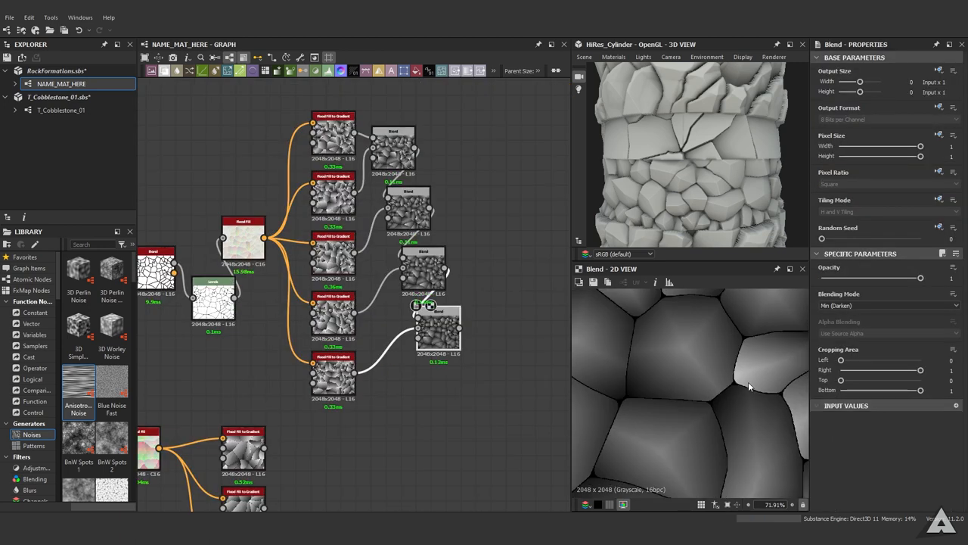
{"action": "scroll", "scroll_direction": "up", "scroll_amount": 3}
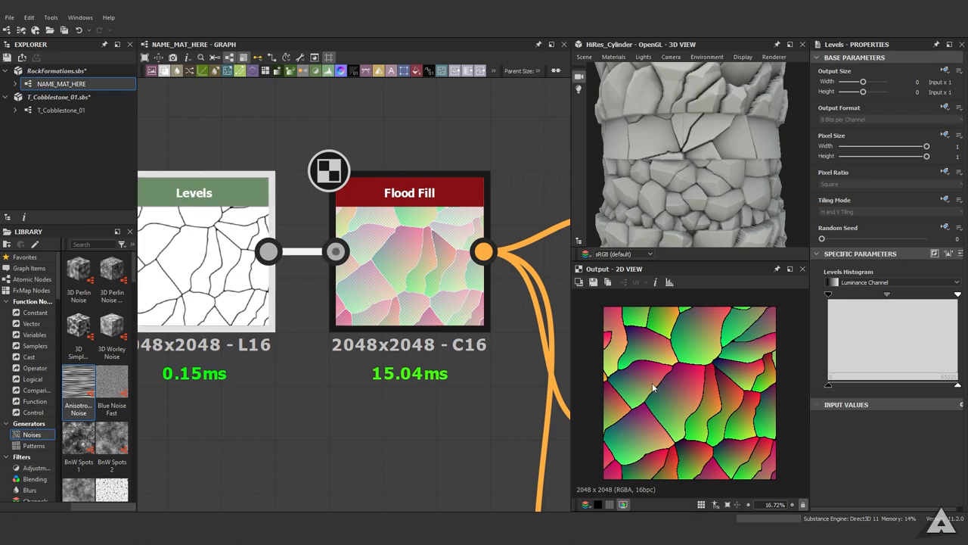
{"action": "scroll", "scroll_direction": "up", "scroll_amount": 3}
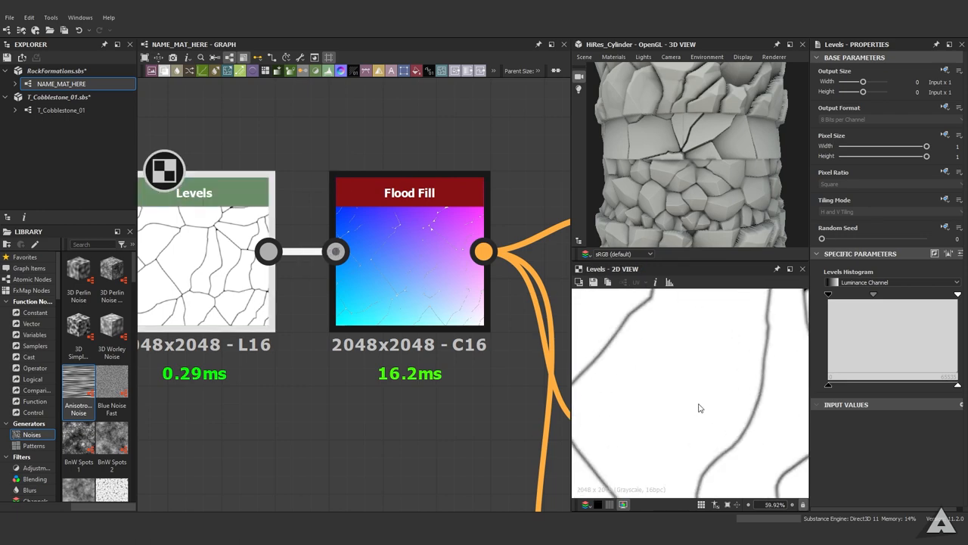
{"action": "scroll", "scroll_direction": "up", "scroll_amount": 3}
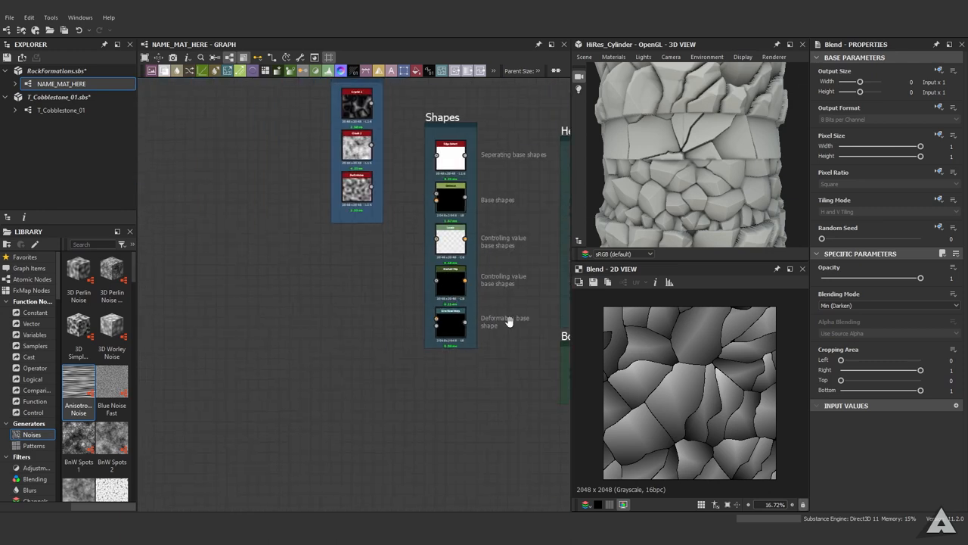
- Add a Non Uniform Blur Grayscale after the blended stones, fed by a grayscale mask chain
{"action": "left_click", "coordinate": [310, 144]}
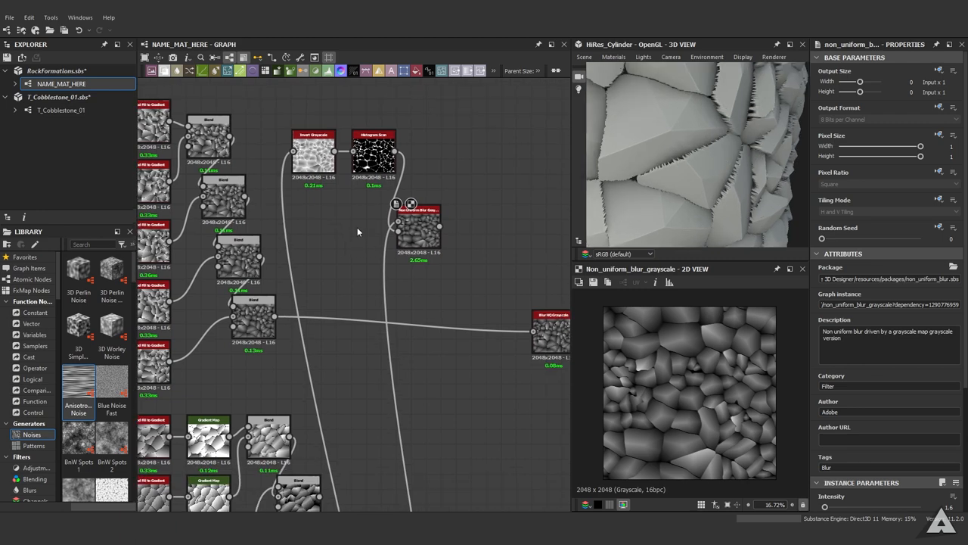
- Inspect the Invert Grayscale and Histogram Scan mask and the Non Uniform Blur result
{"action": "scroll", "scroll_direction": "up", "scroll_amount": 3}
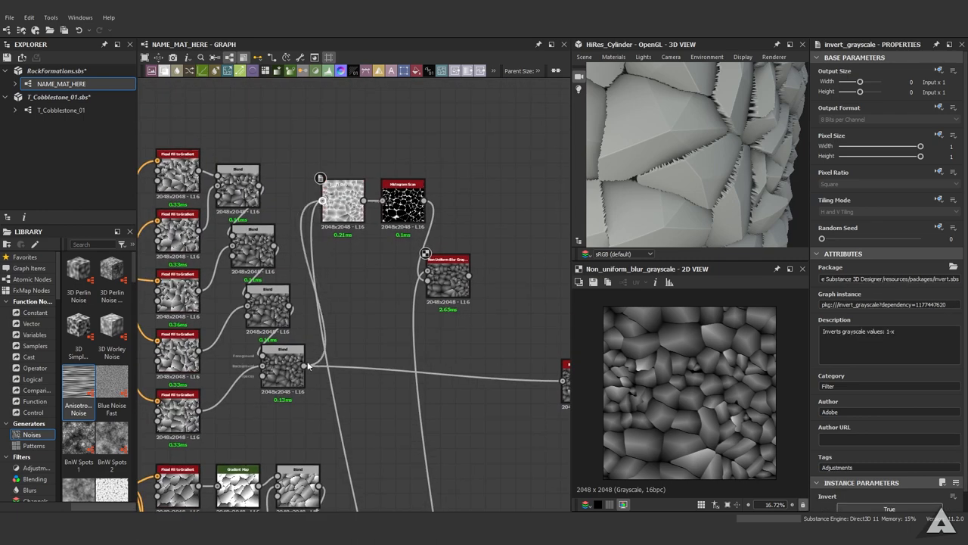
{"action": "left_click", "coordinate": [281, 368]}
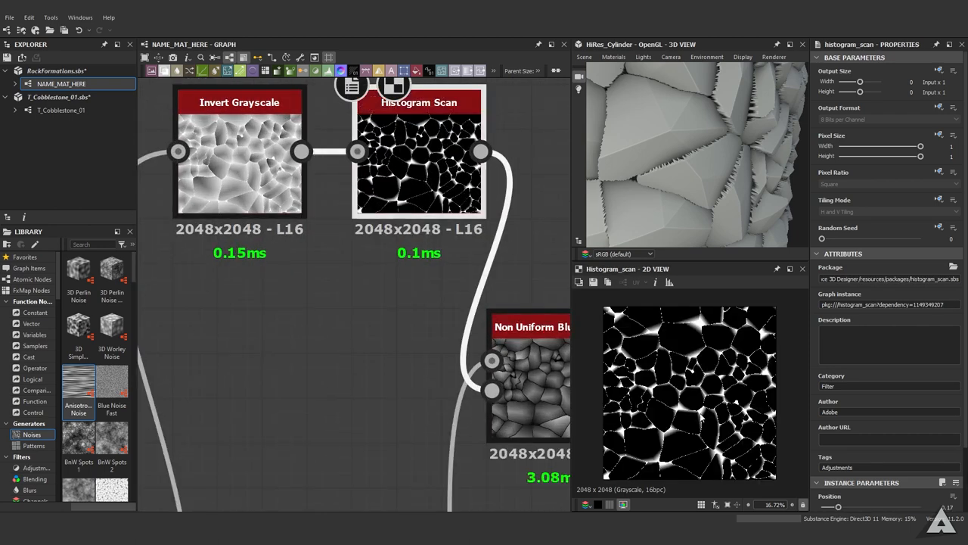
{"action": "scroll", "scroll_direction": "up", "scroll_amount": 3}
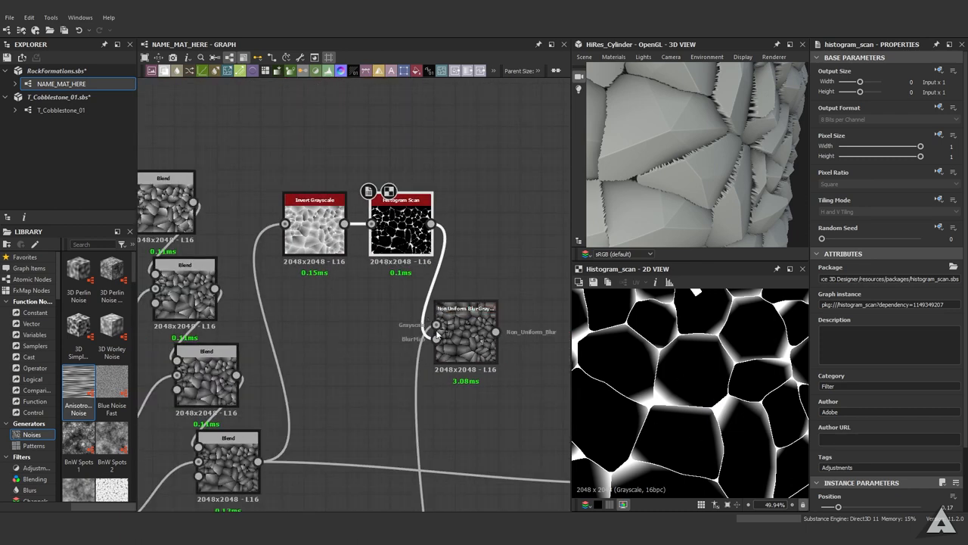
{"action": "left_click", "coordinate": [466, 325]}
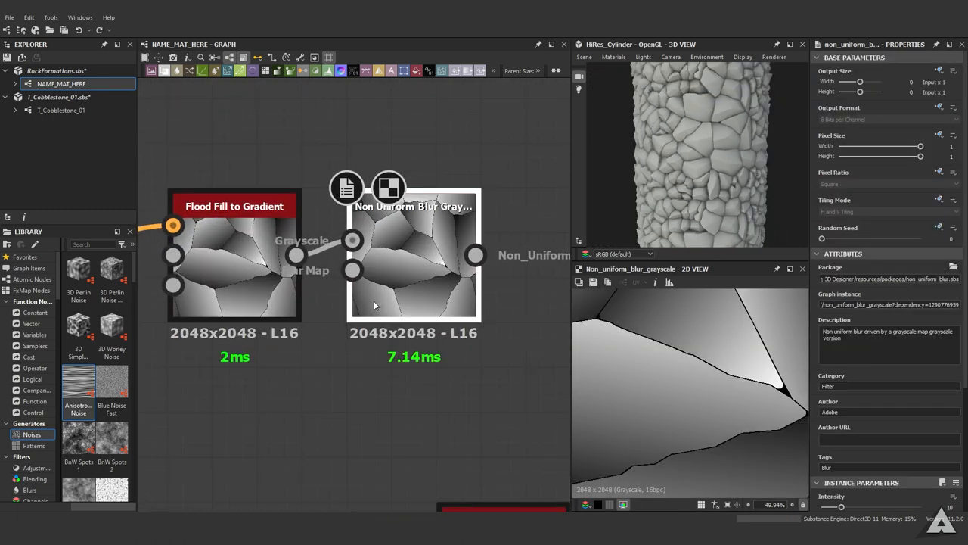
{"action": "mouse_move", "coordinate": [407, 284]}
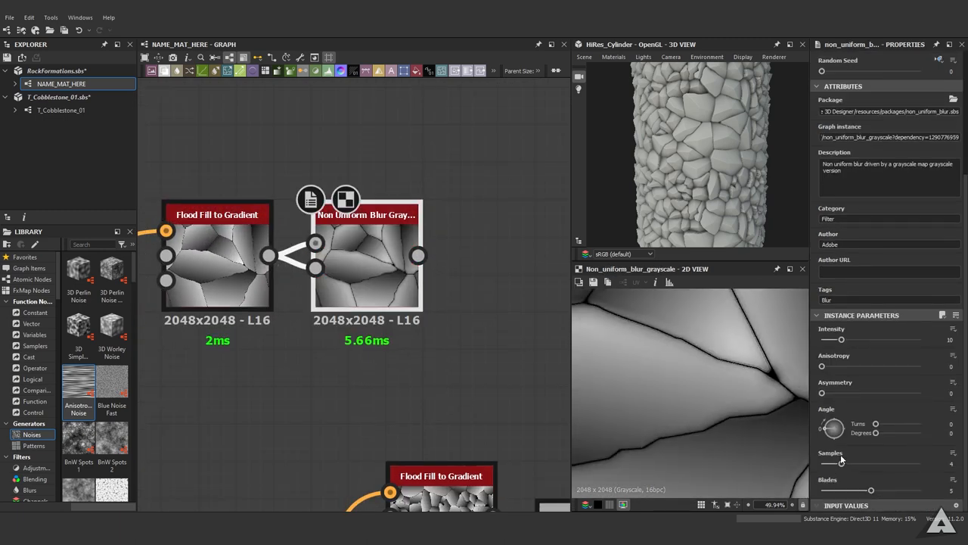
- Increase the Non Uniform Blur Grayscale's Samples so the crack pattern blurs more smoothly
{"action": "left_click_drag", "start_coordinate": [842, 463], "coordinate": [920, 463]}
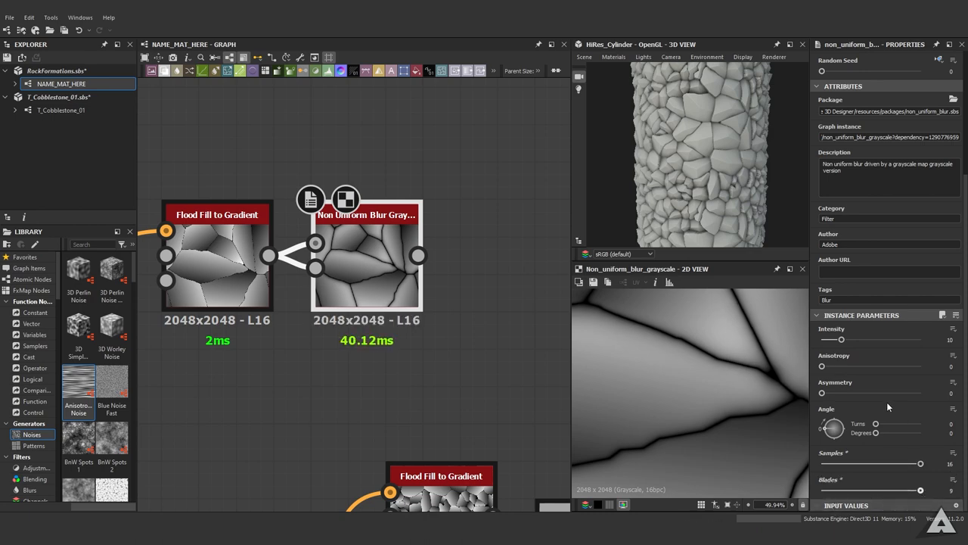
{"action": "scroll", "scroll_direction": "up", "scroll_amount": 3}
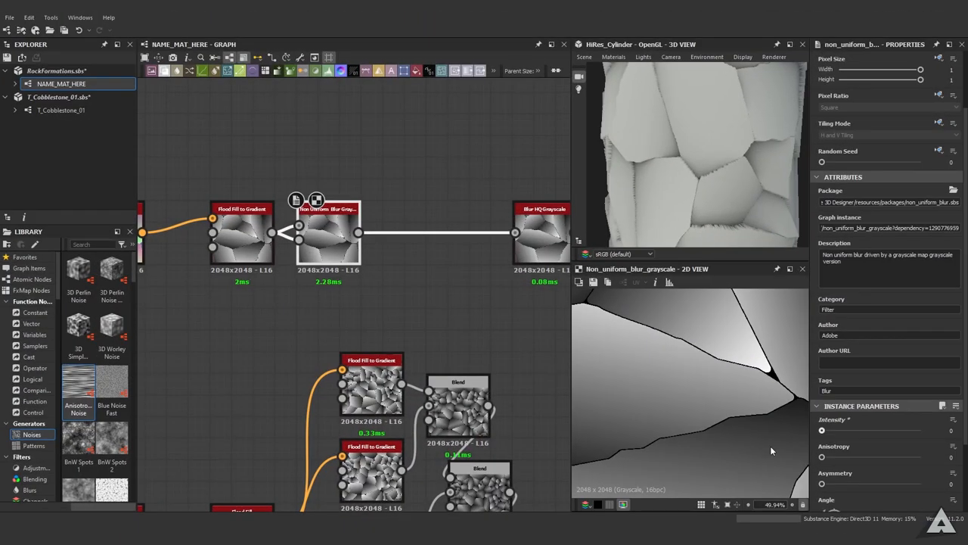
{"action": "mouse_move", "coordinate": [826, 436]}
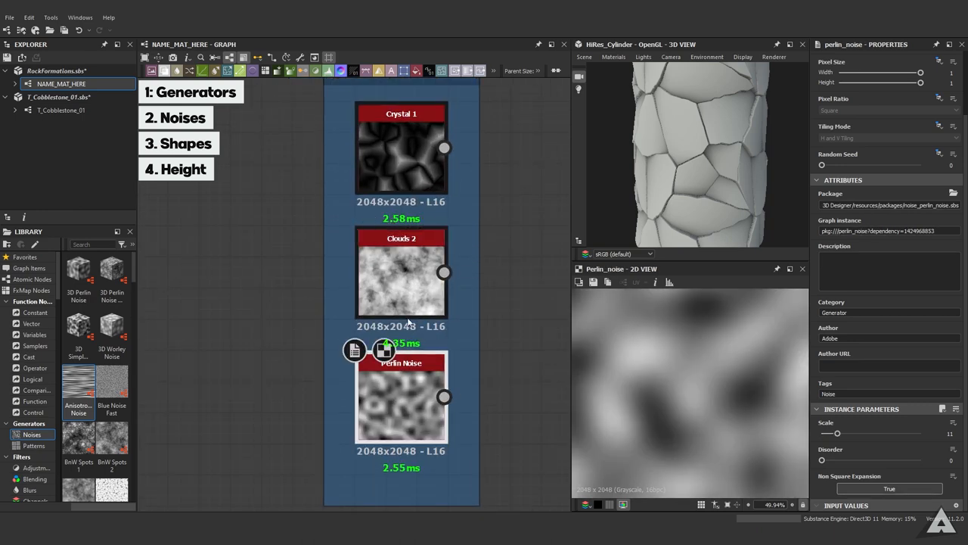
- Preview the Perlin Noise generator, then the blurred grayscale stone shapes in the 2D view
{"action": "left_click", "coordinate": [401, 273]}
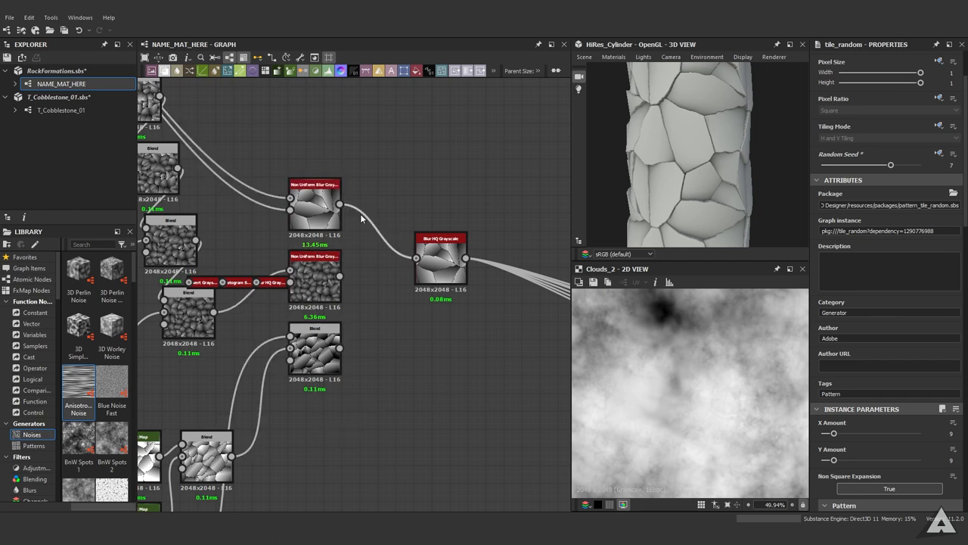
{"action": "left_click", "coordinate": [295, 200]}
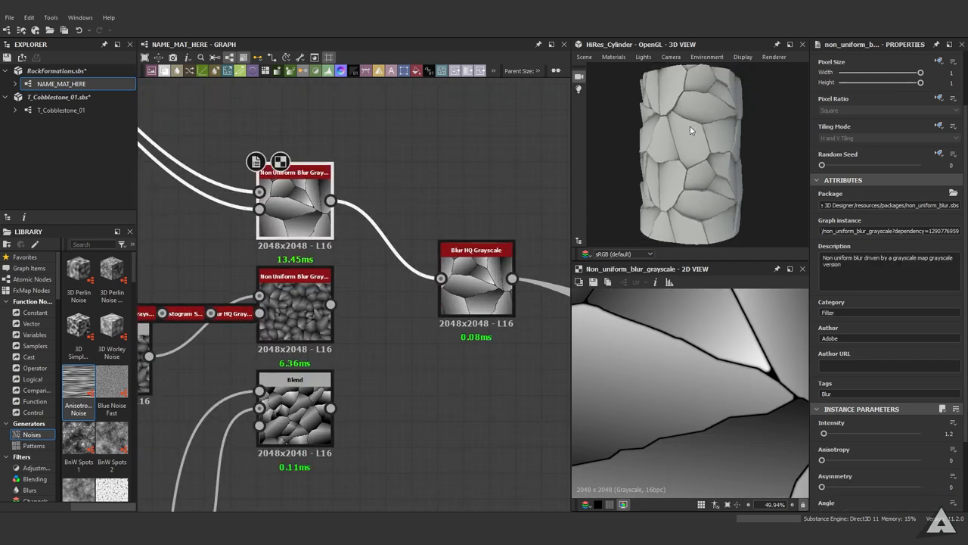
{"action": "left_click", "coordinate": [475, 279]}
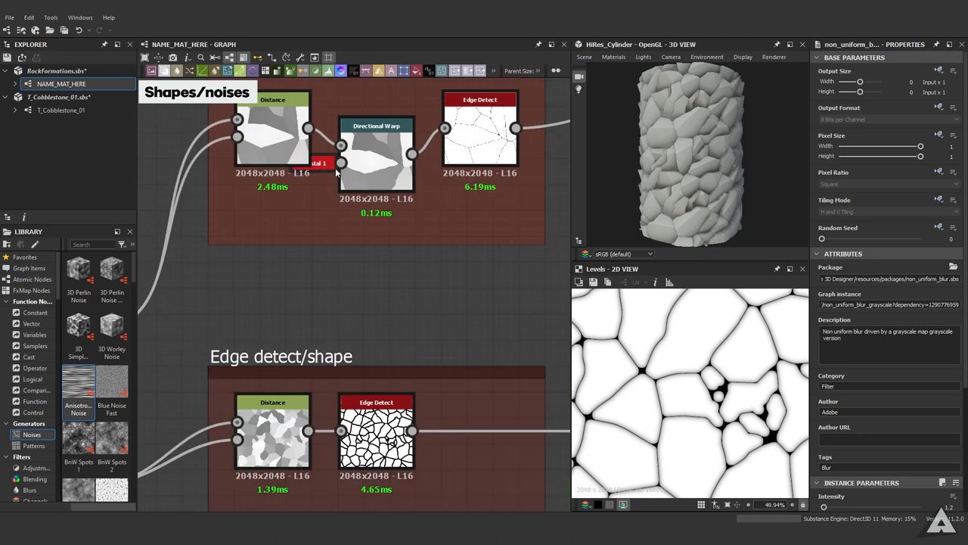
- Preview the crystal noise, directional warp, bevel and leveled bevel mask outputs in turn
{"action": "left_click", "coordinate": [258, 205]}
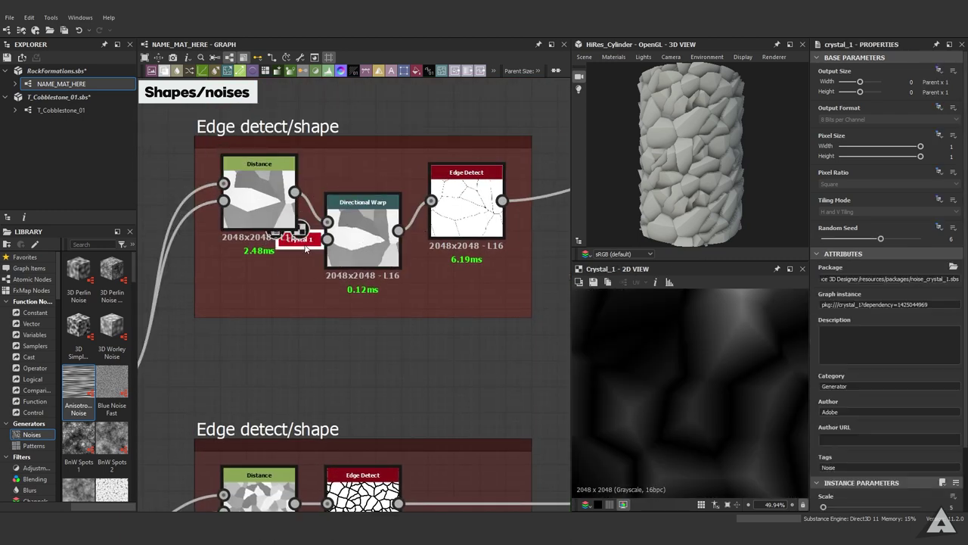
{"action": "left_click", "coordinate": [363, 202]}
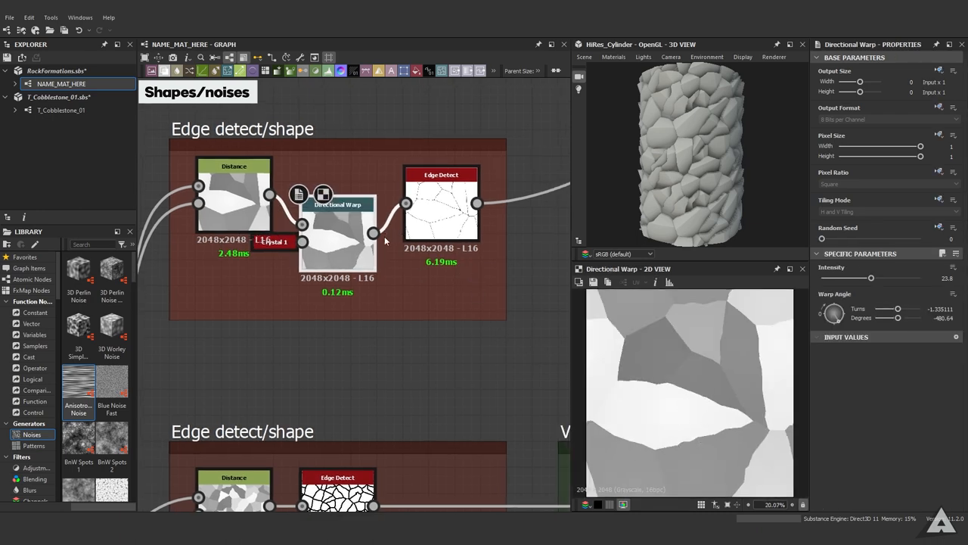
{"action": "left_click", "coordinate": [441, 199]}
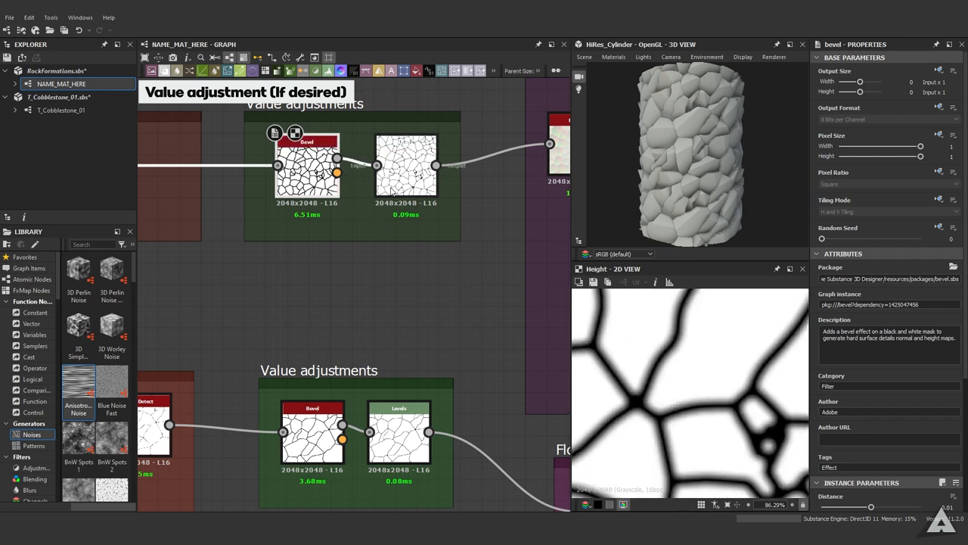
{"action": "left_click", "coordinate": [406, 164]}
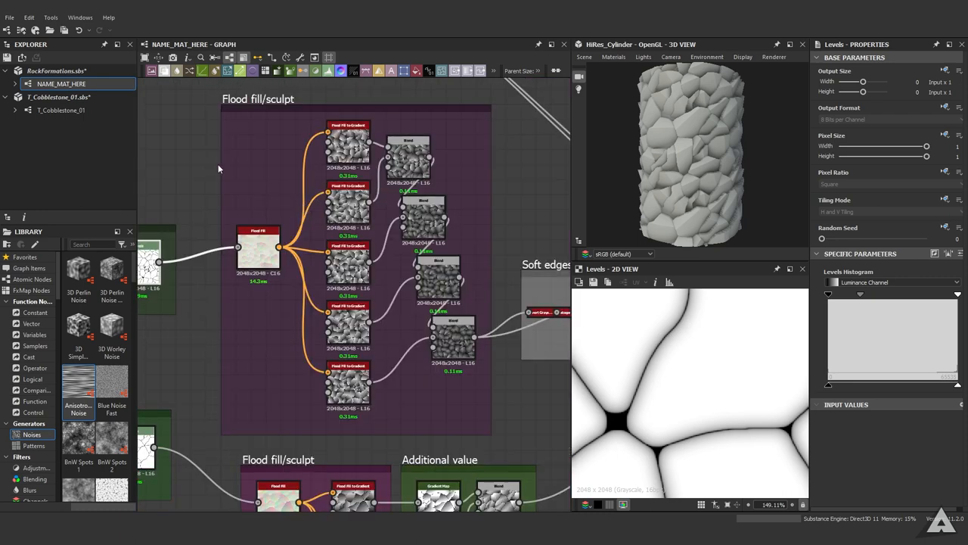
{"action": "mouse_move", "coordinate": [293, 227]}
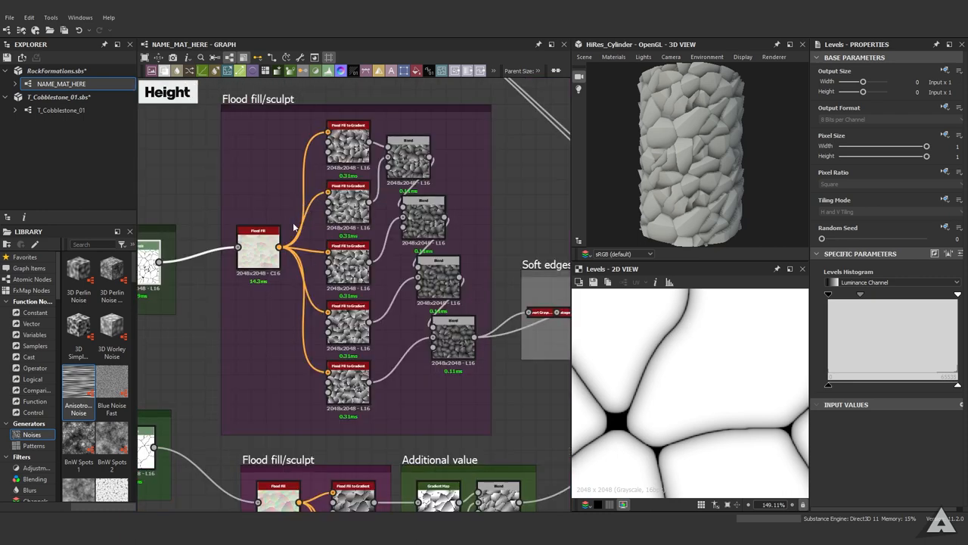
- Preview a Flood Fill to Gradient result and the three gradient-mapped value-variation shapes
{"action": "left_click", "coordinate": [259, 246]}
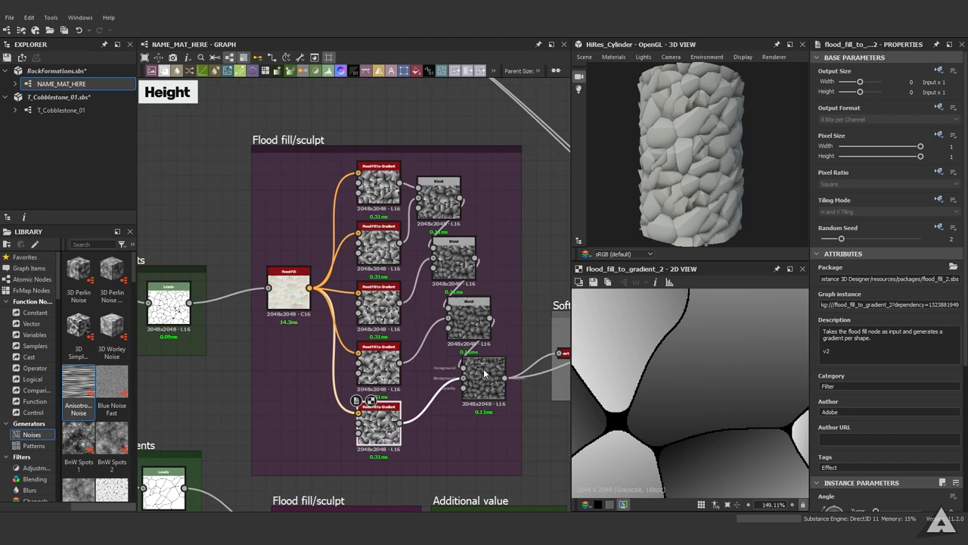
{"action": "left_click", "coordinate": [481, 375]}
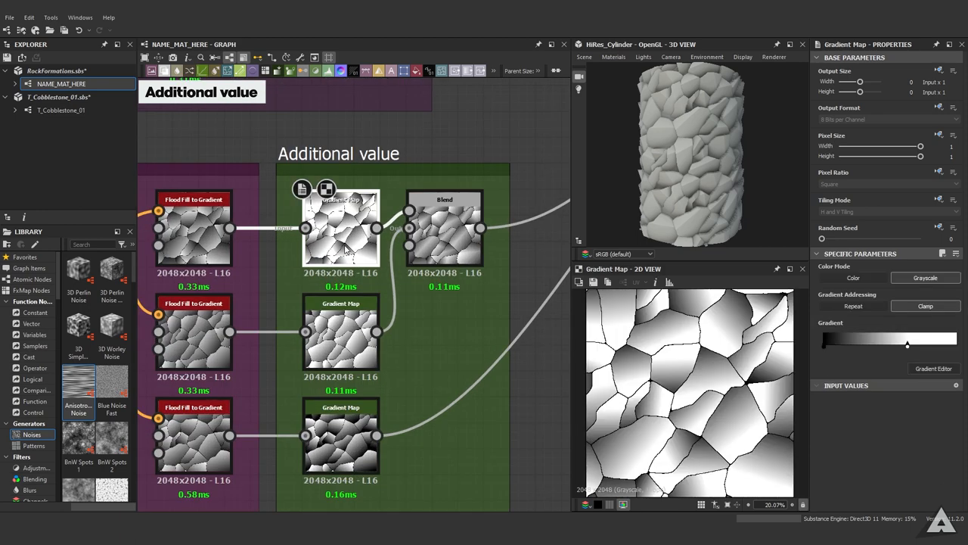
{"action": "left_click", "coordinate": [341, 436]}
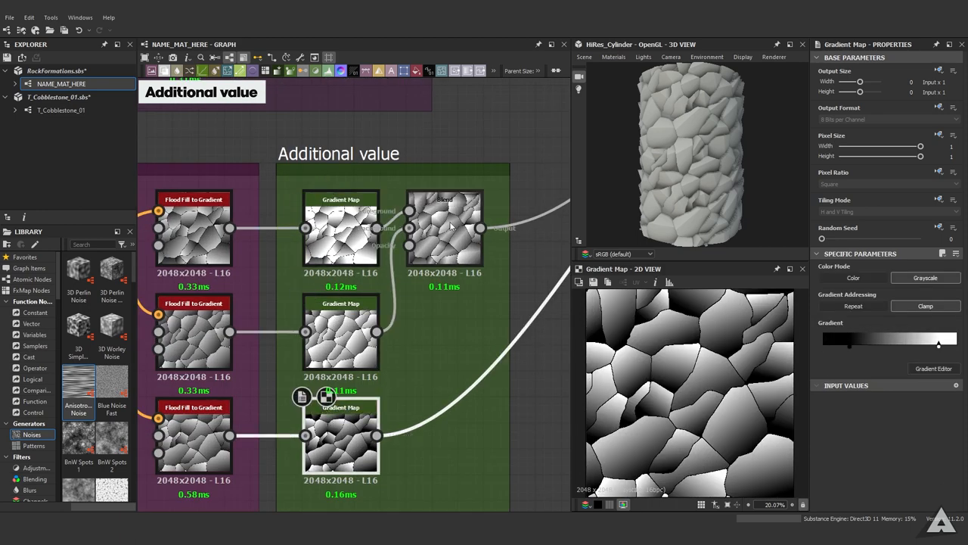
{"action": "left_click", "coordinate": [445, 227]}
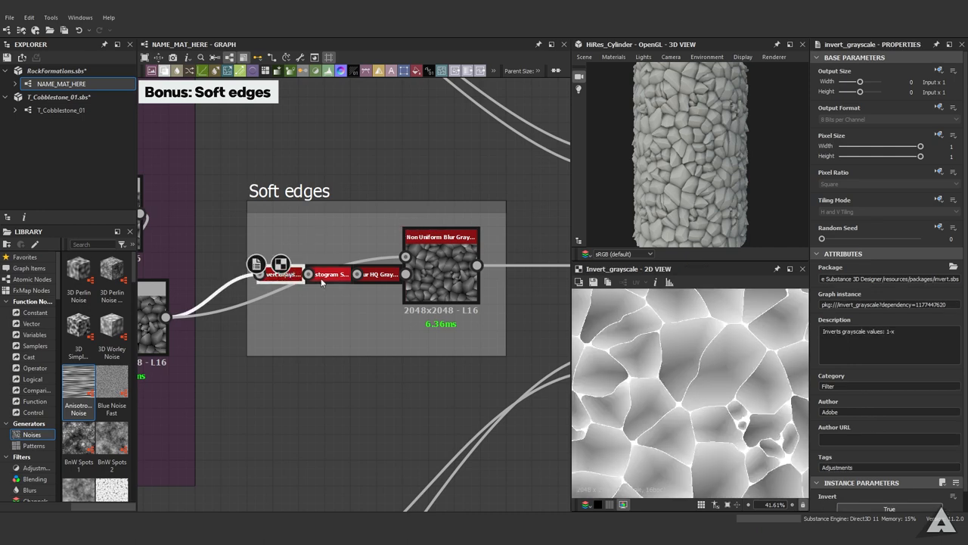
- Preview the Blur HQ and Non Uniform Blur in Soft edges, then frame the whole rock graph
{"action": "left_click", "coordinate": [378, 273]}
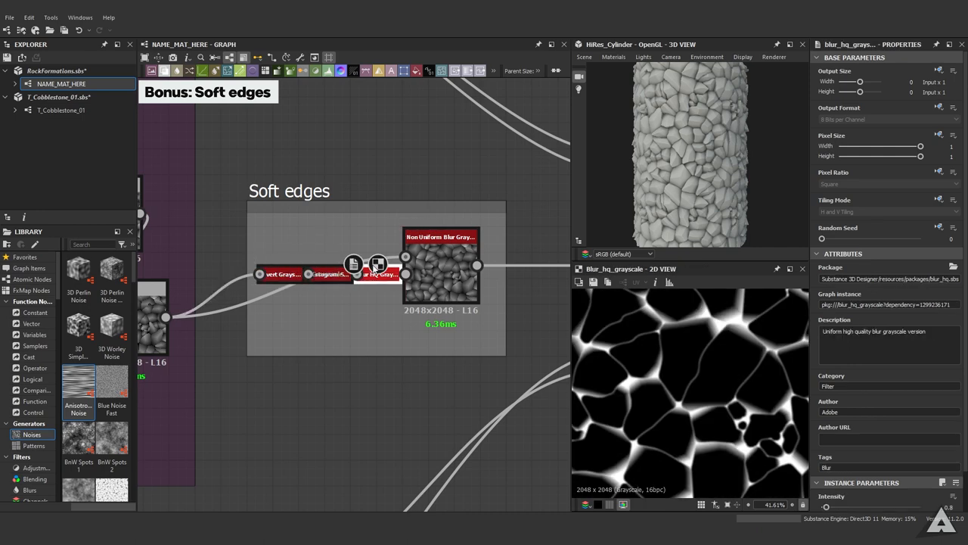
{"action": "mouse_move", "coordinate": [372, 393]}
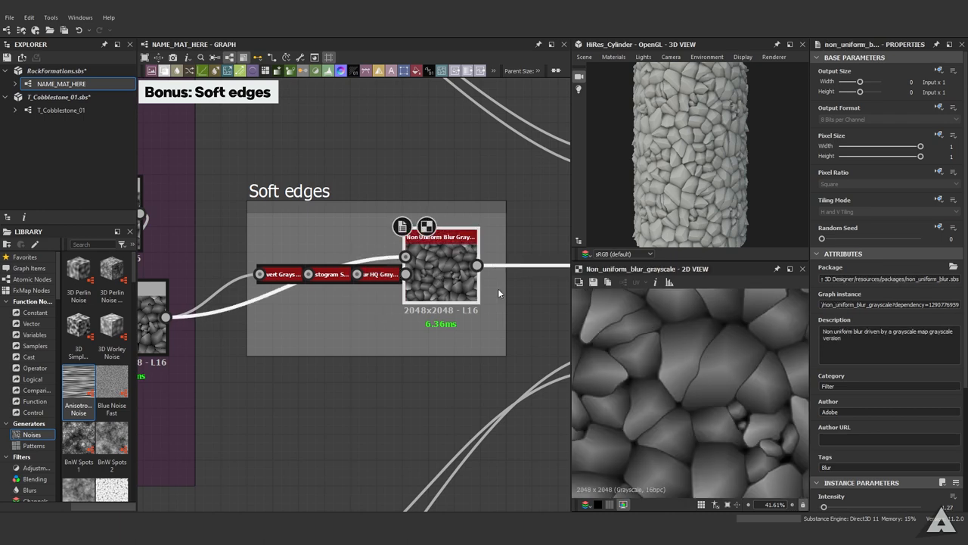
{"action": "scroll", "scroll_direction": "up", "scroll_amount": 3}
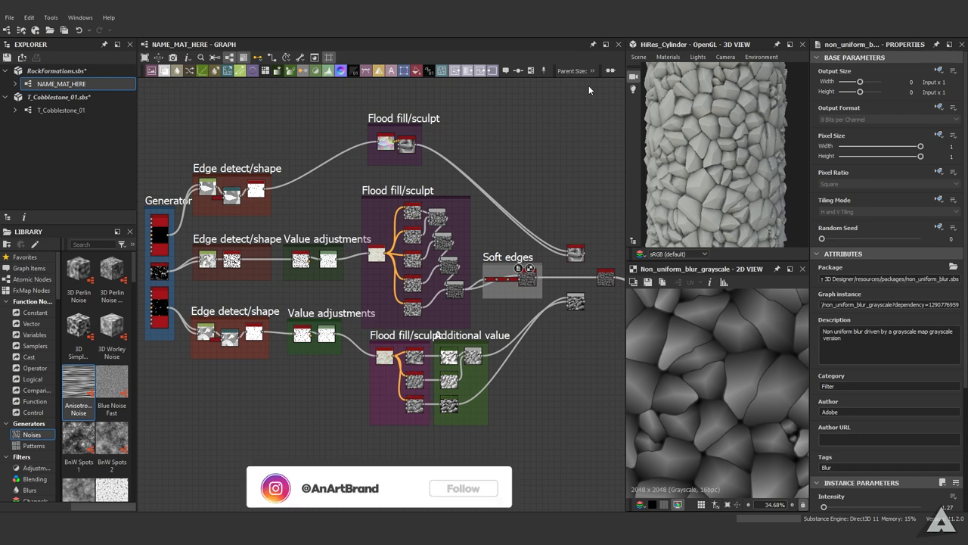
{"action": "left_click", "coordinate": [463, 487]}
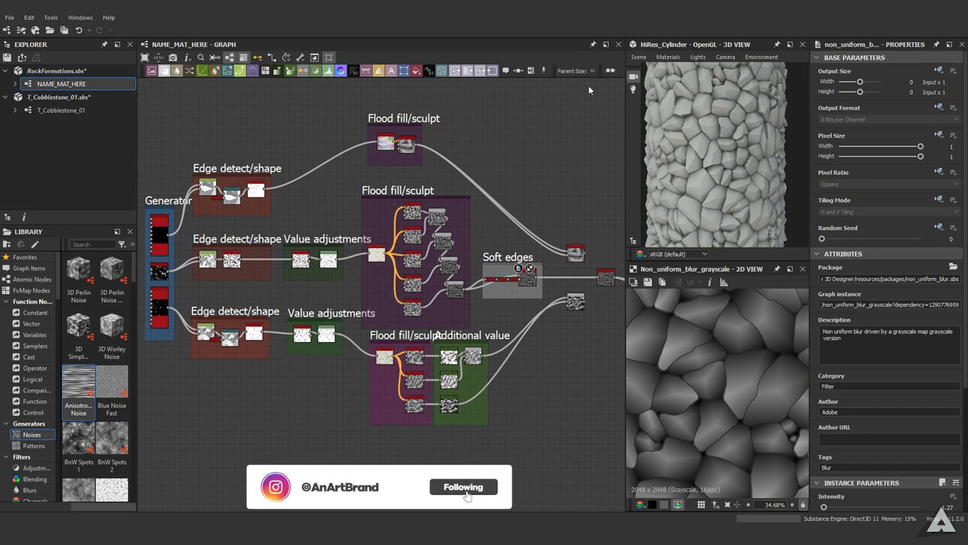